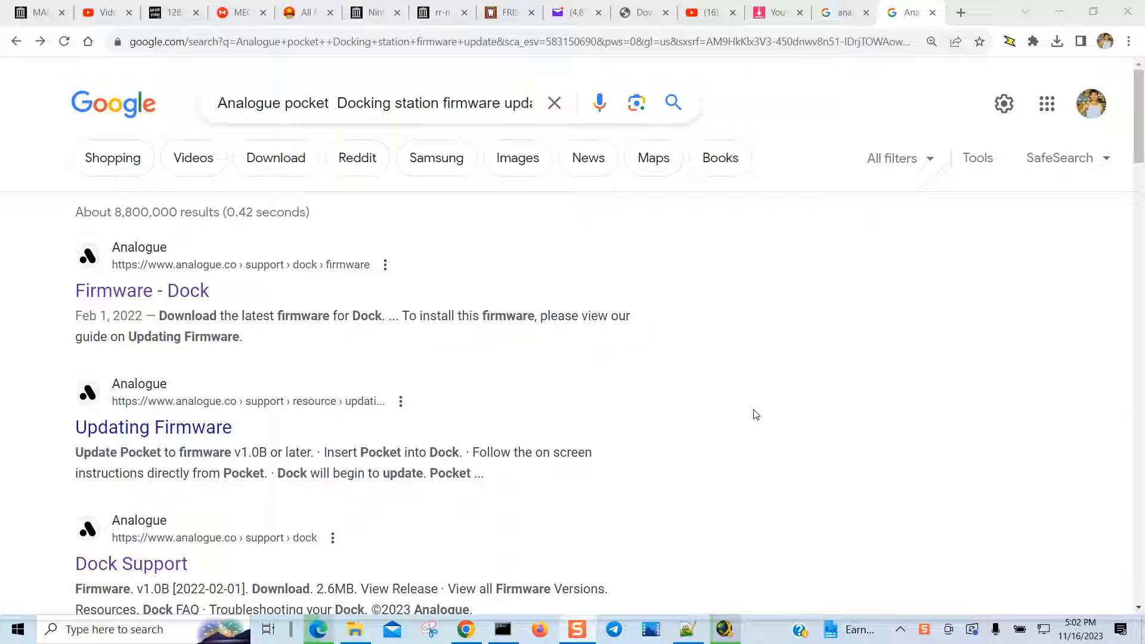
pyautogui.moveTo(562, 359)
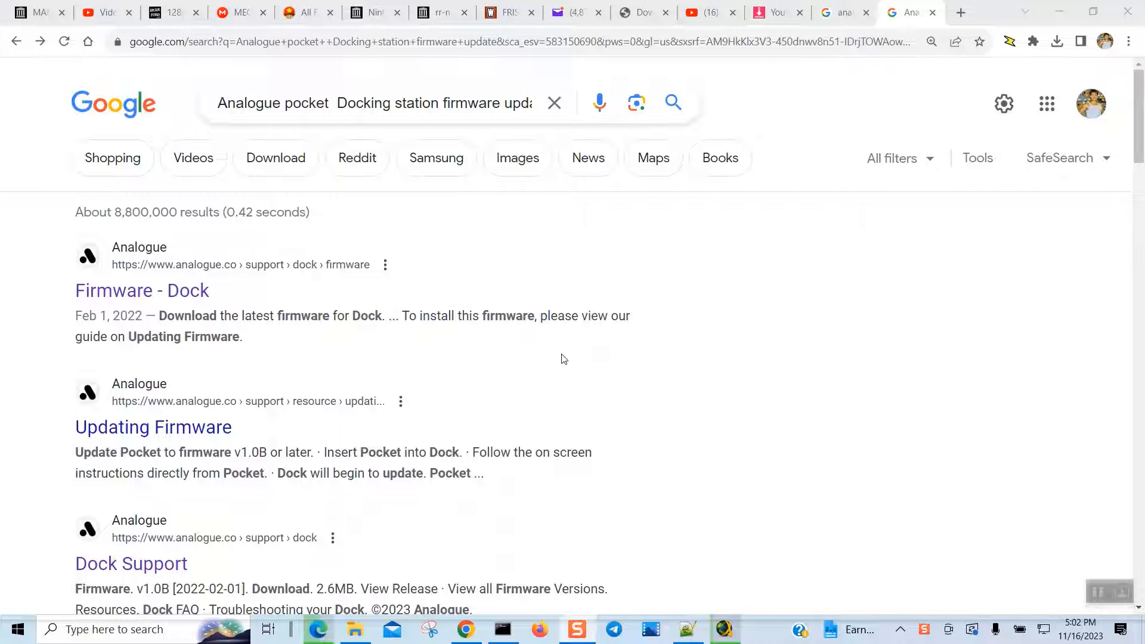
pyautogui.moveTo(229, 302)
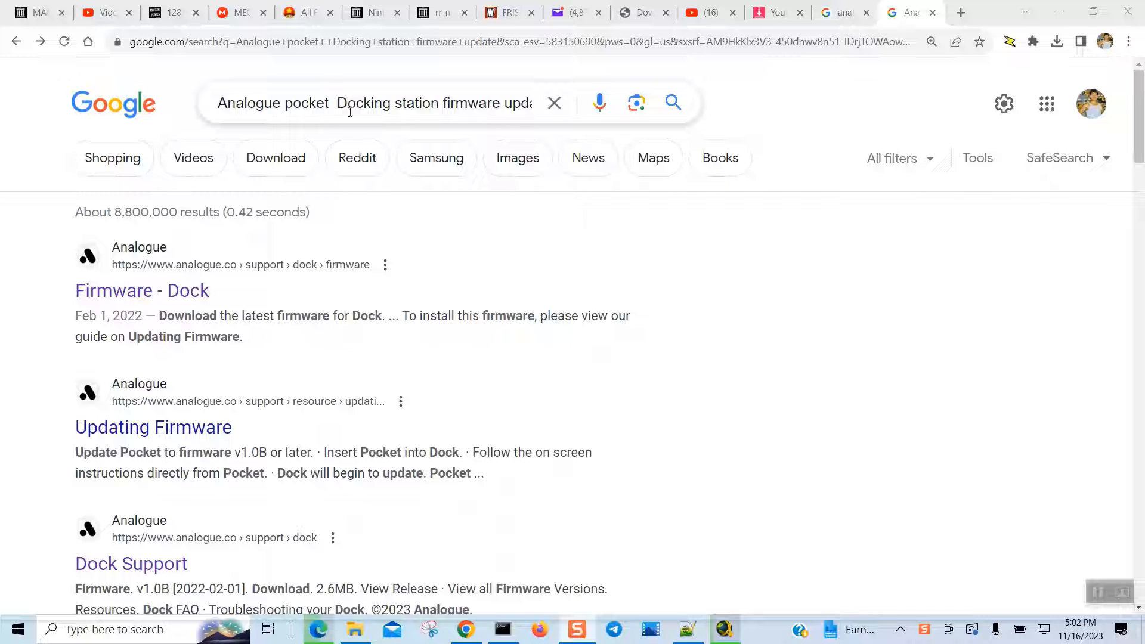
pyautogui.moveTo(193, 299)
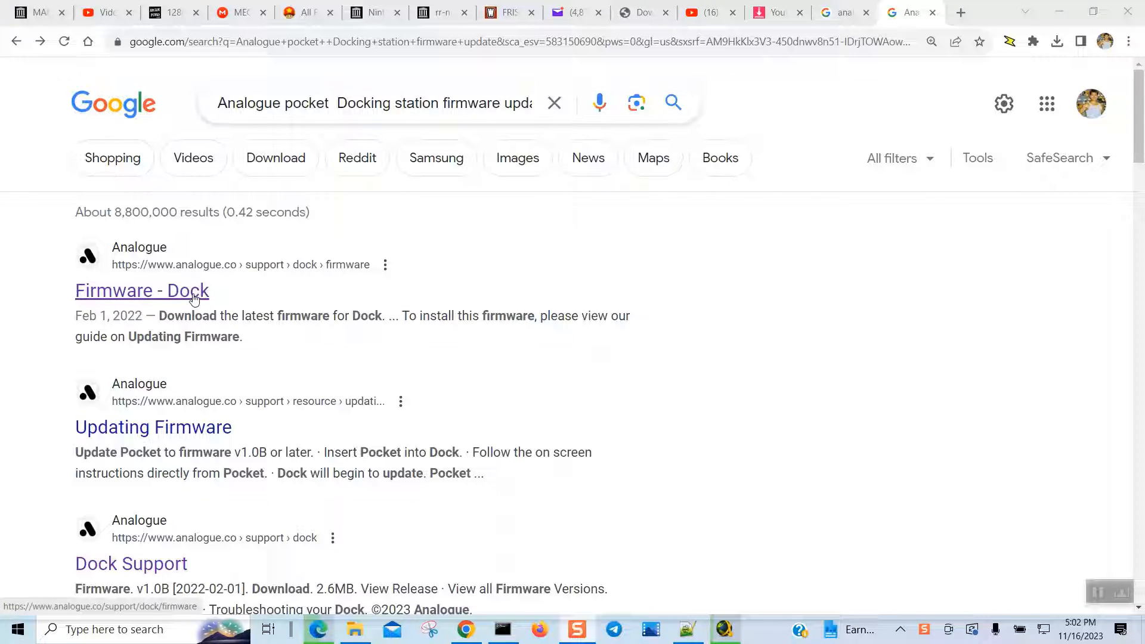
# Open the 'Firmware - Dock' result to reach Analogue's Dock firmware support page
pyautogui.click(142, 292)
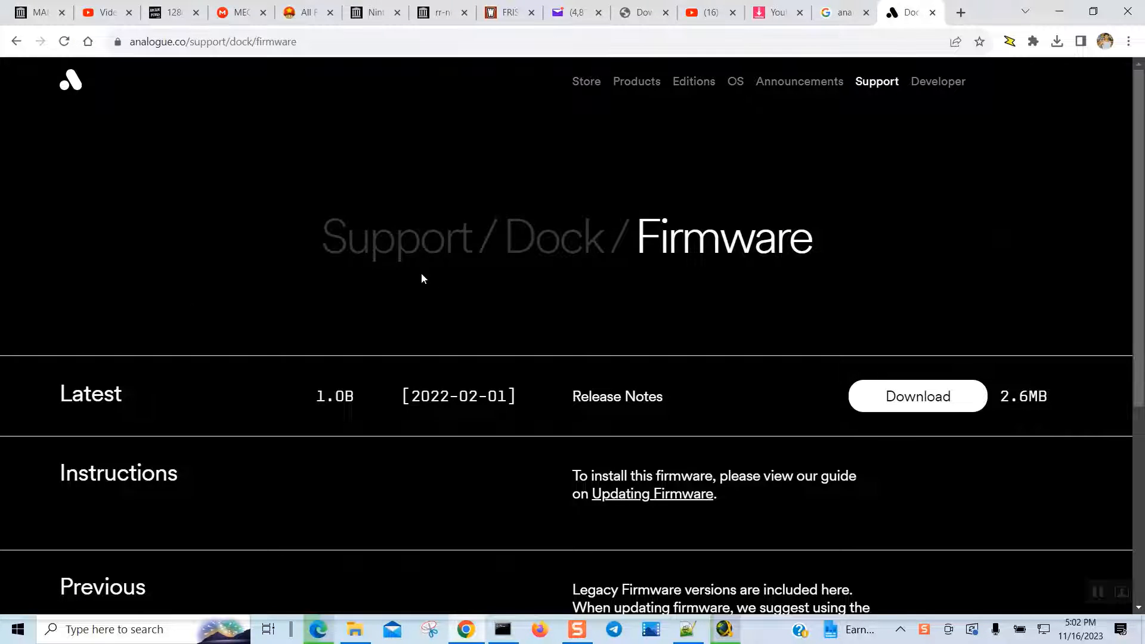
pyautogui.moveTo(486, 402)
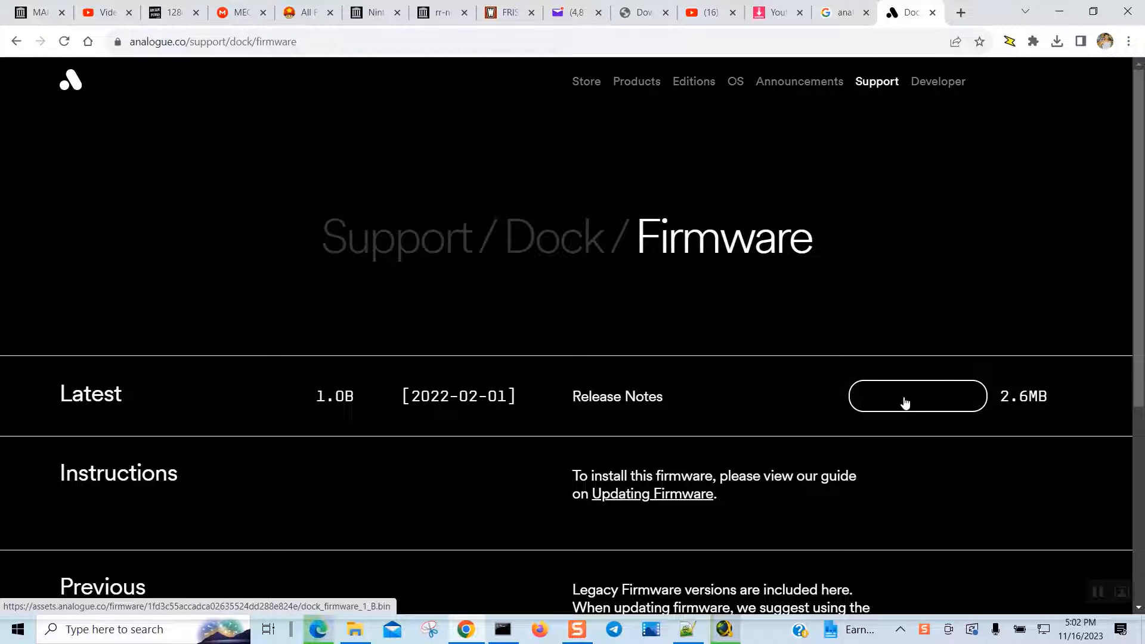
# Download dock_firmware_1_B.bin (1.0B) and save it to the SDHC (E:) card
pyautogui.click(918, 397)
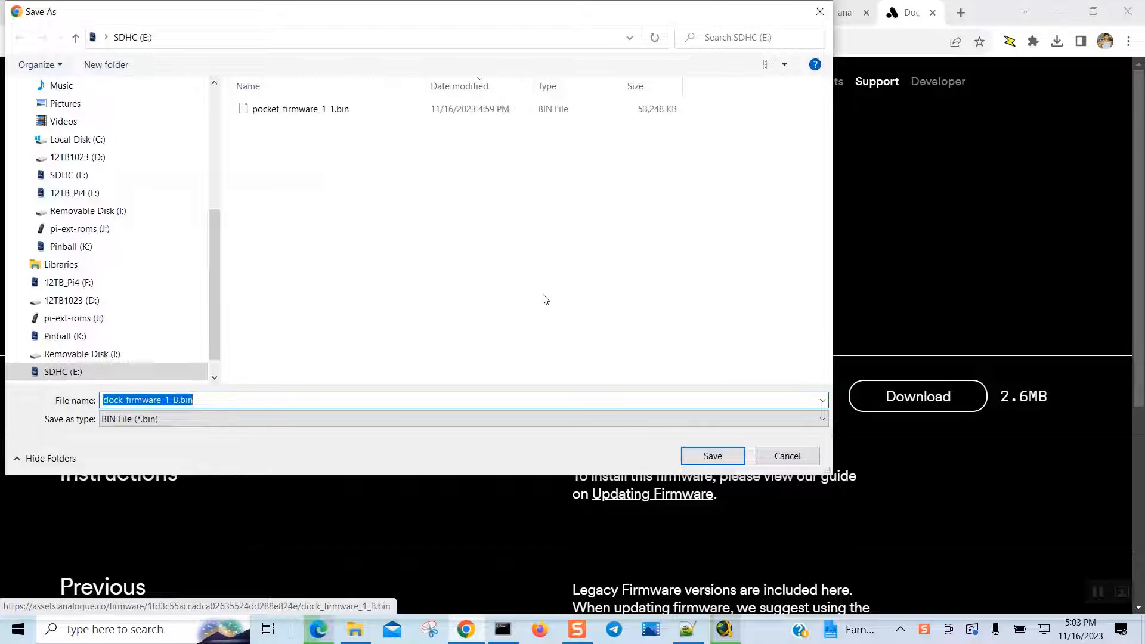
pyautogui.moveTo(154, 400)
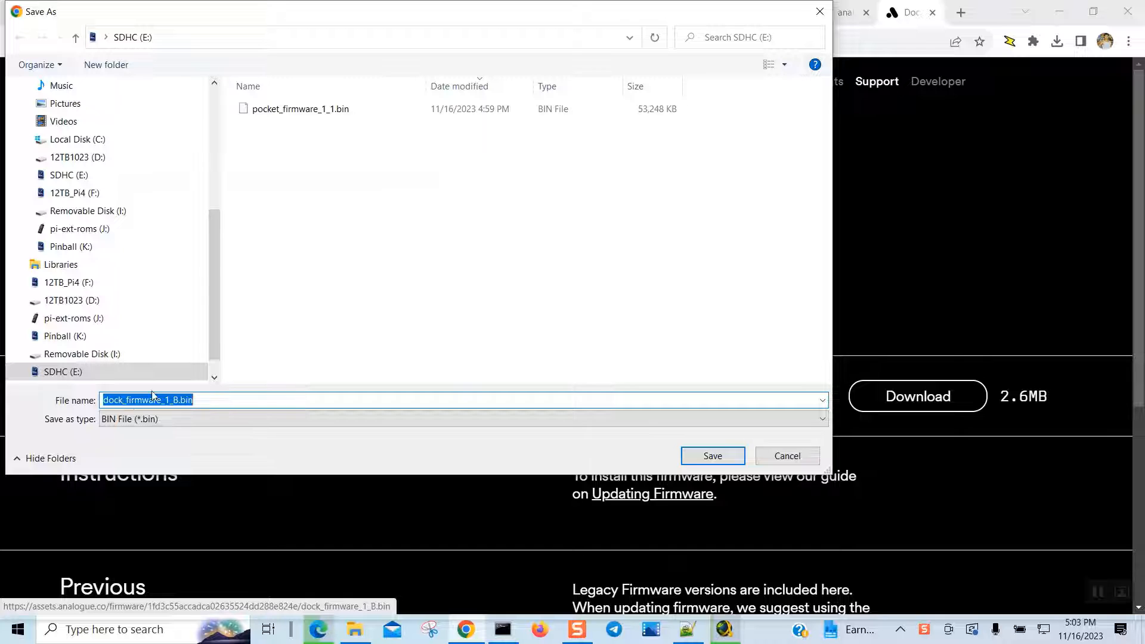
pyautogui.moveTo(306, 164)
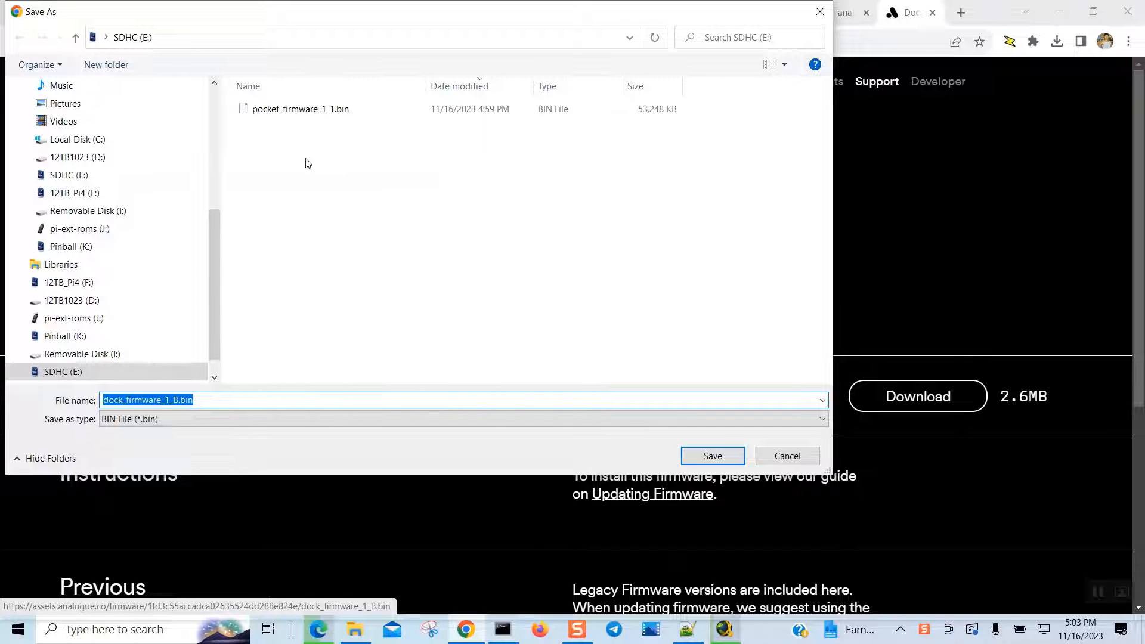
pyautogui.moveTo(712, 456)
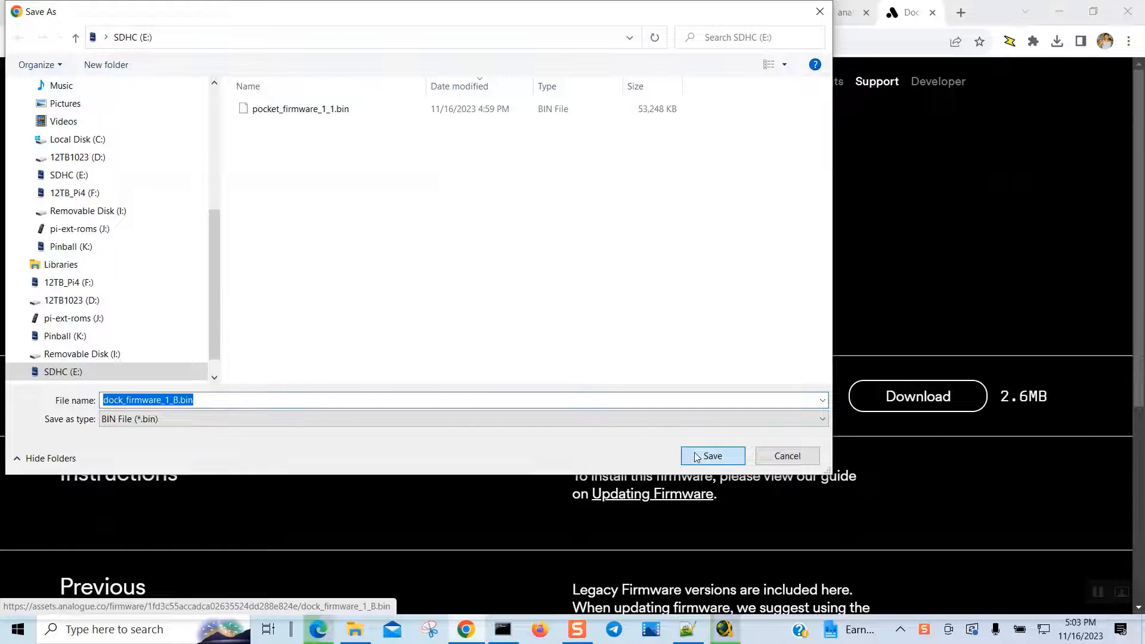
pyautogui.click(713, 456)
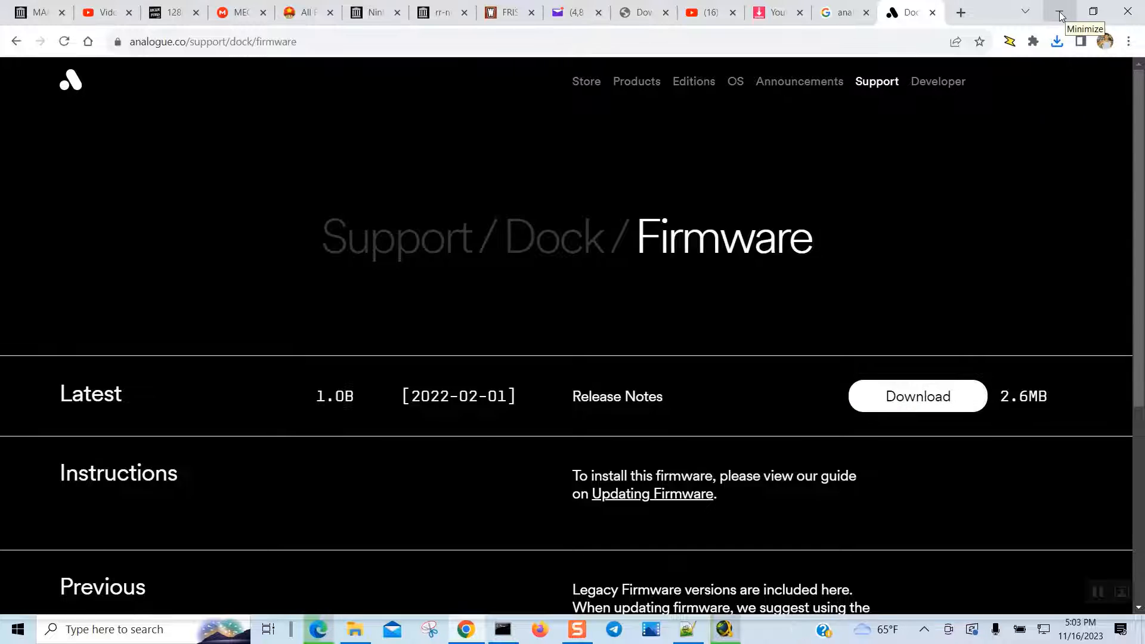
# Minimize Chrome and permanently delete dock_firmware_1_B.bin and pocket_firmware_1_1.bin from SDHC (E:)
pyautogui.click(1060, 13)
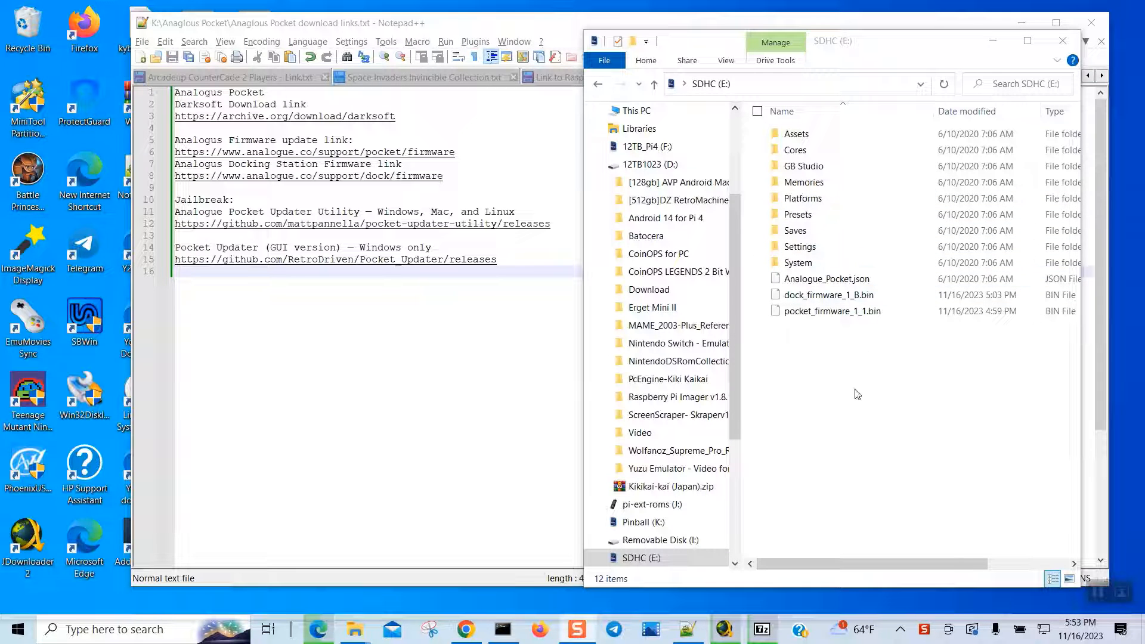
pyautogui.moveTo(832, 310)
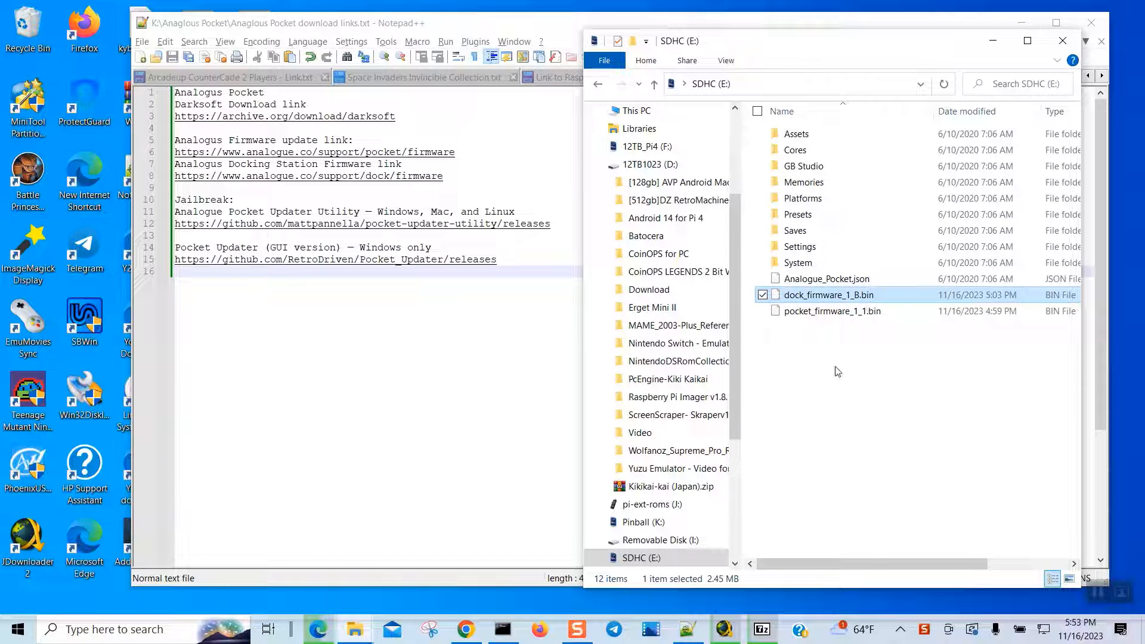
pyautogui.press('Delete')
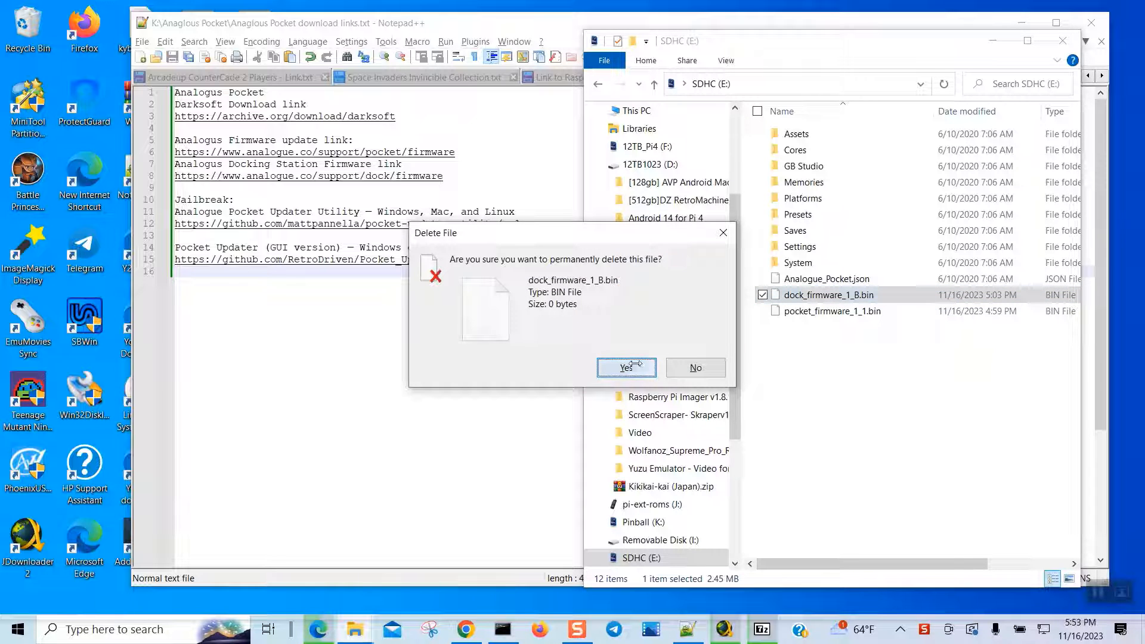
pyautogui.click(627, 367)
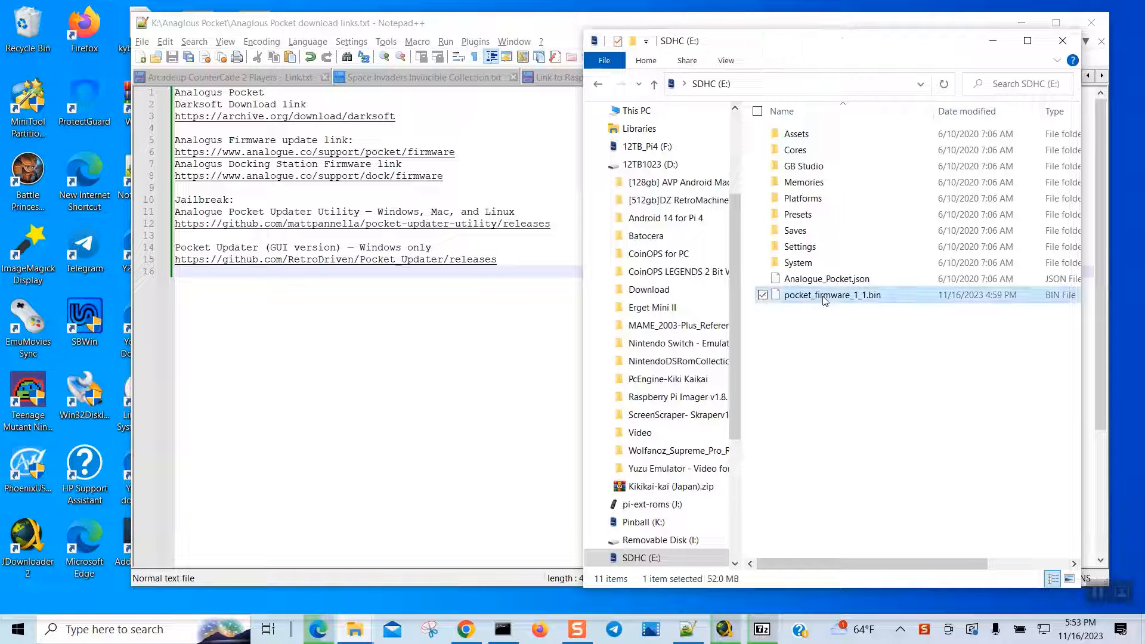
pyautogui.press('Delete')
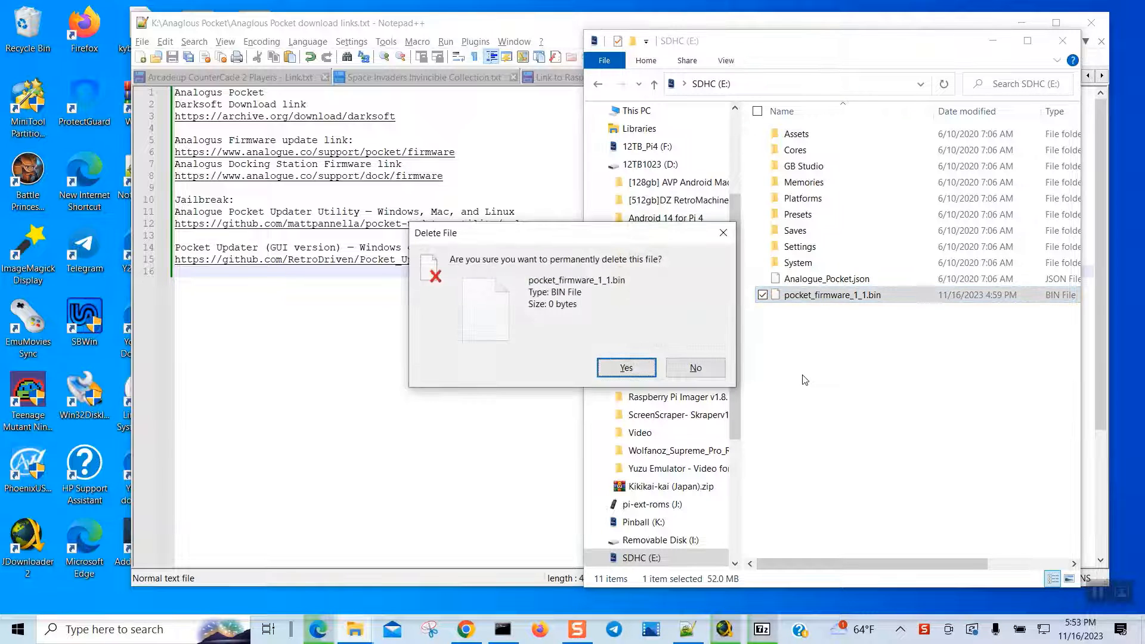
pyautogui.moveTo(626, 368)
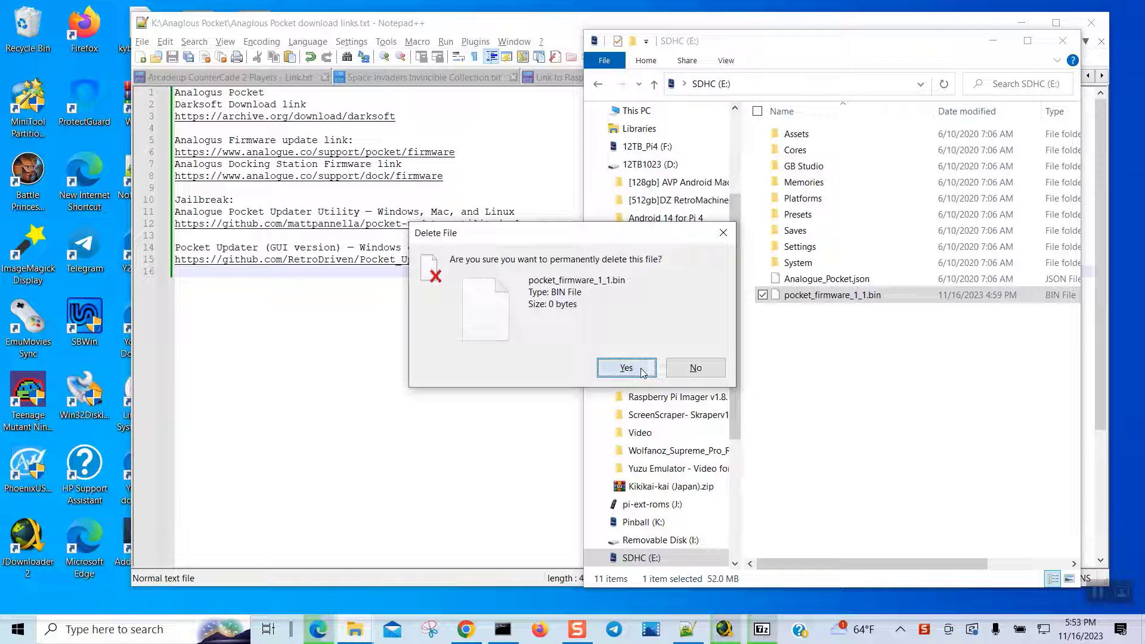
pyautogui.click(625, 367)
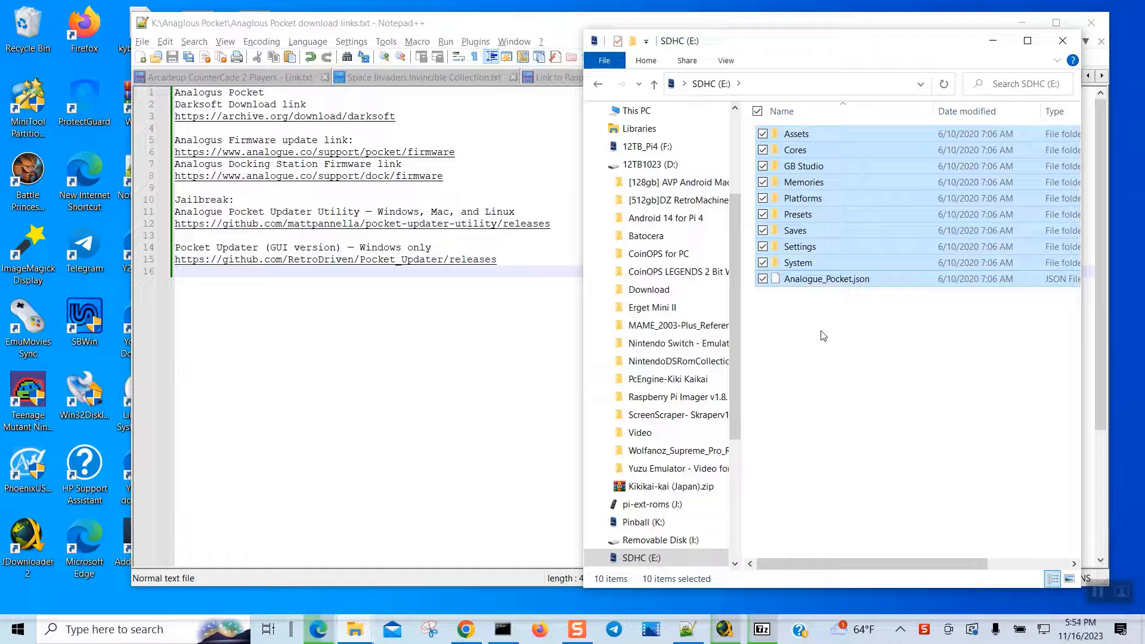
pyautogui.moveTo(745, 371)
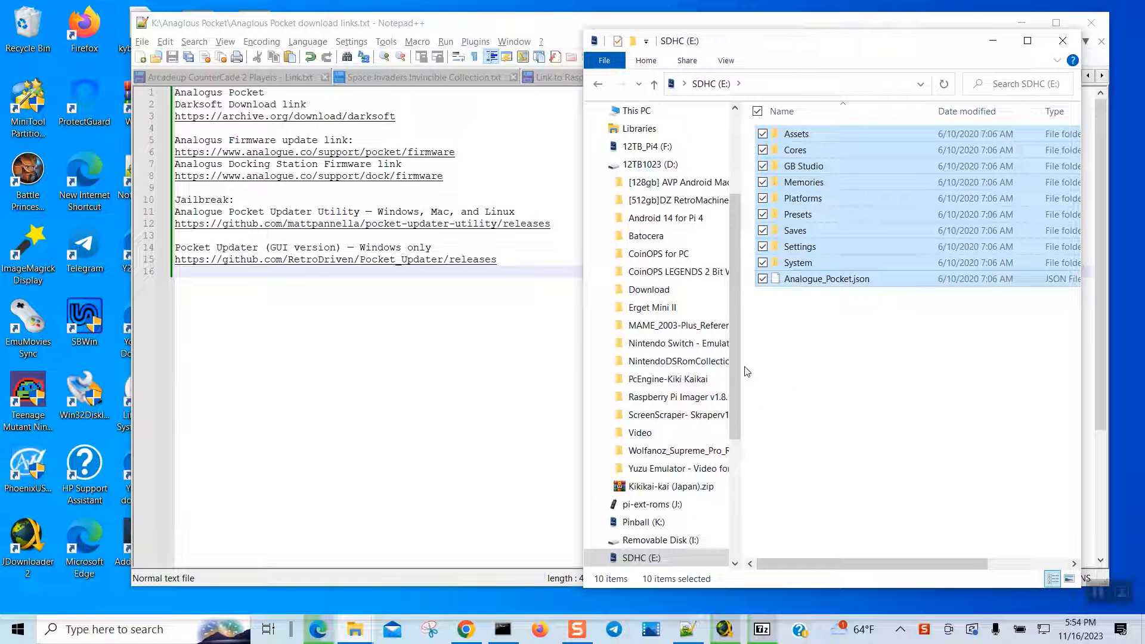
pyautogui.moveTo(669, 451)
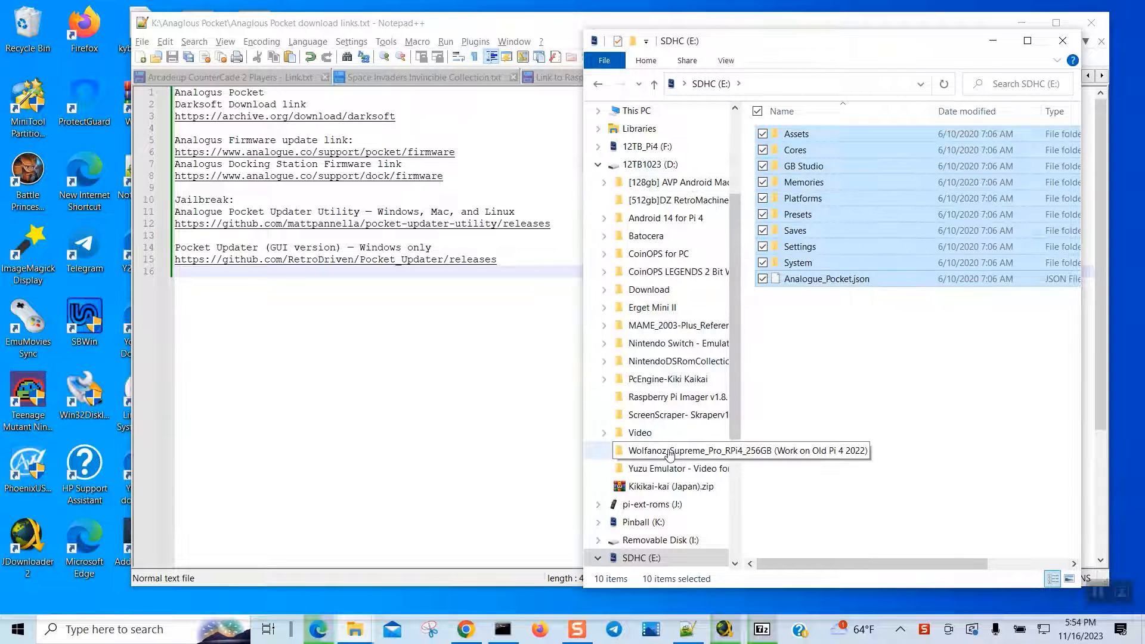
# Open the Anaglous Pocket folder on the Pinball (K:) drive
pyautogui.click(643, 521)
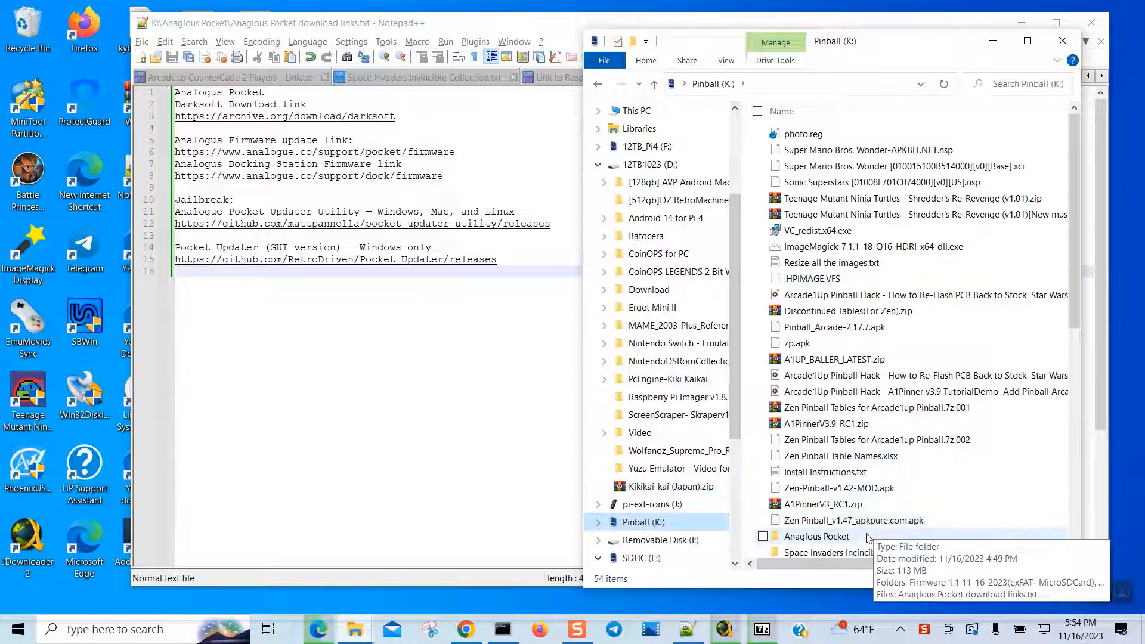
pyautogui.doubleClick(817, 536)
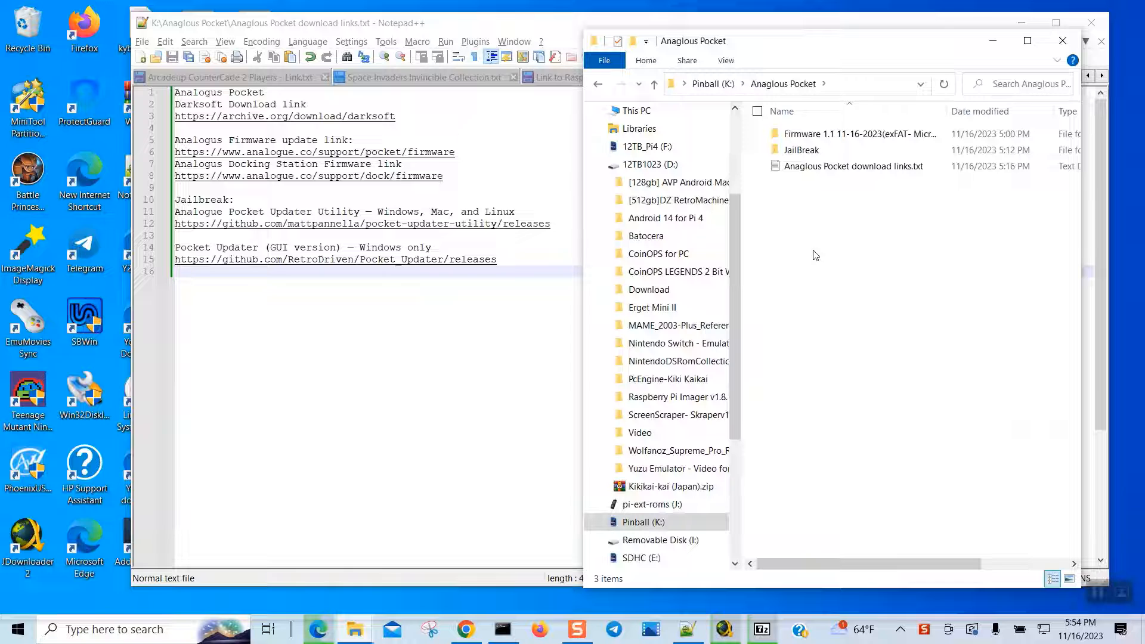
# Create a new folder named 16GB-Backup inside Anaglous Pocket and open it
pyautogui.rightClick(815, 256)
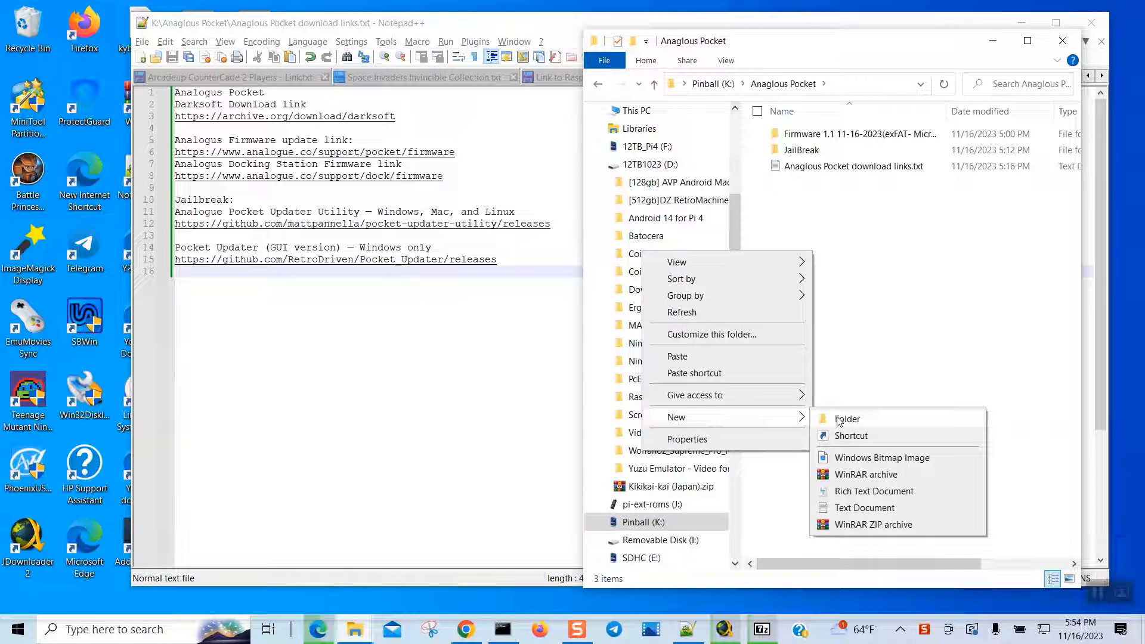
pyautogui.click(847, 419)
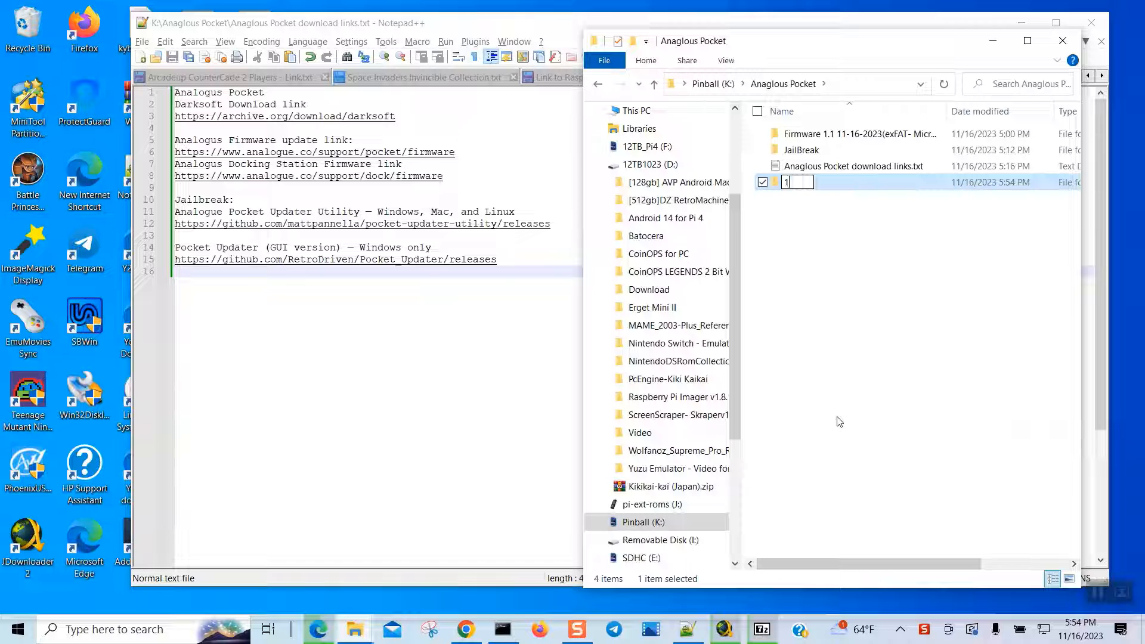
pyautogui.write('16GB')
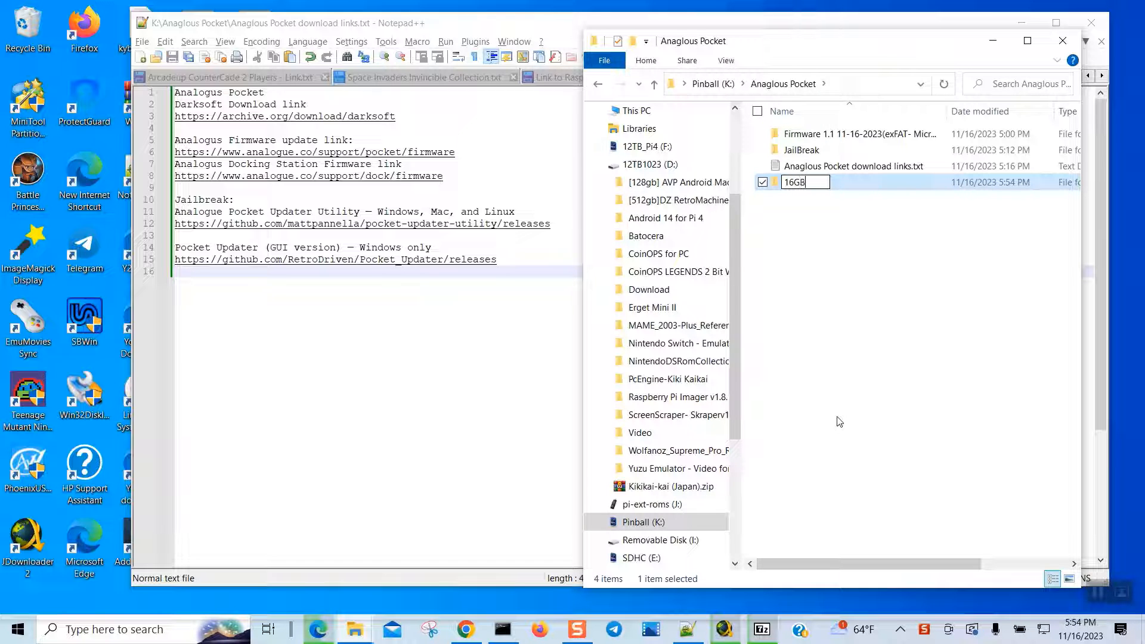
pyautogui.write('-B')
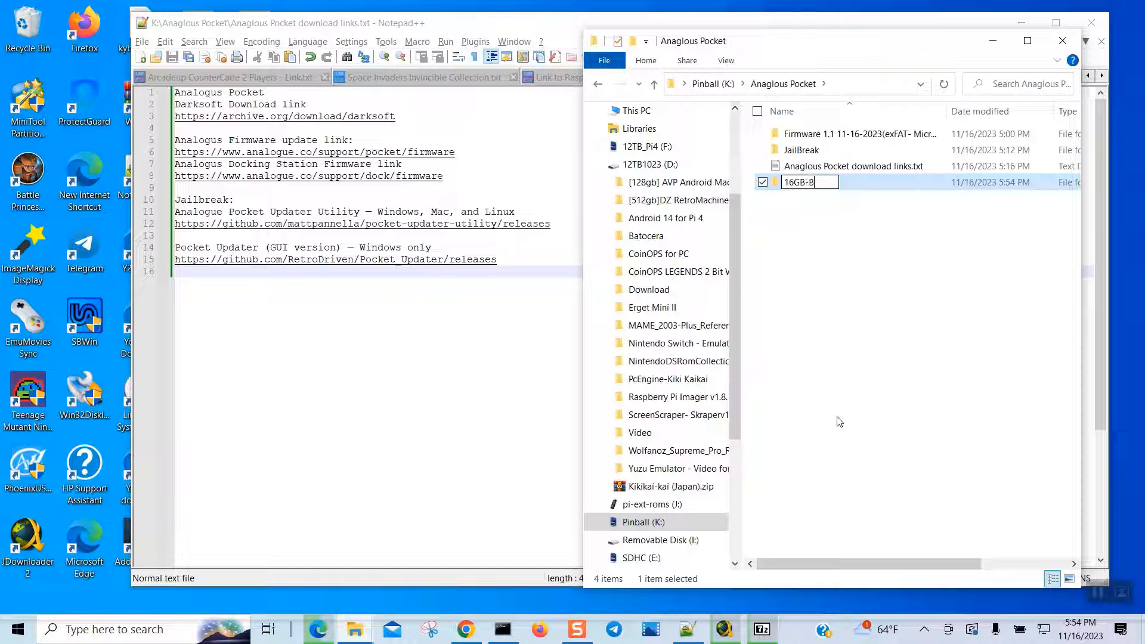
pyautogui.write('ackup')
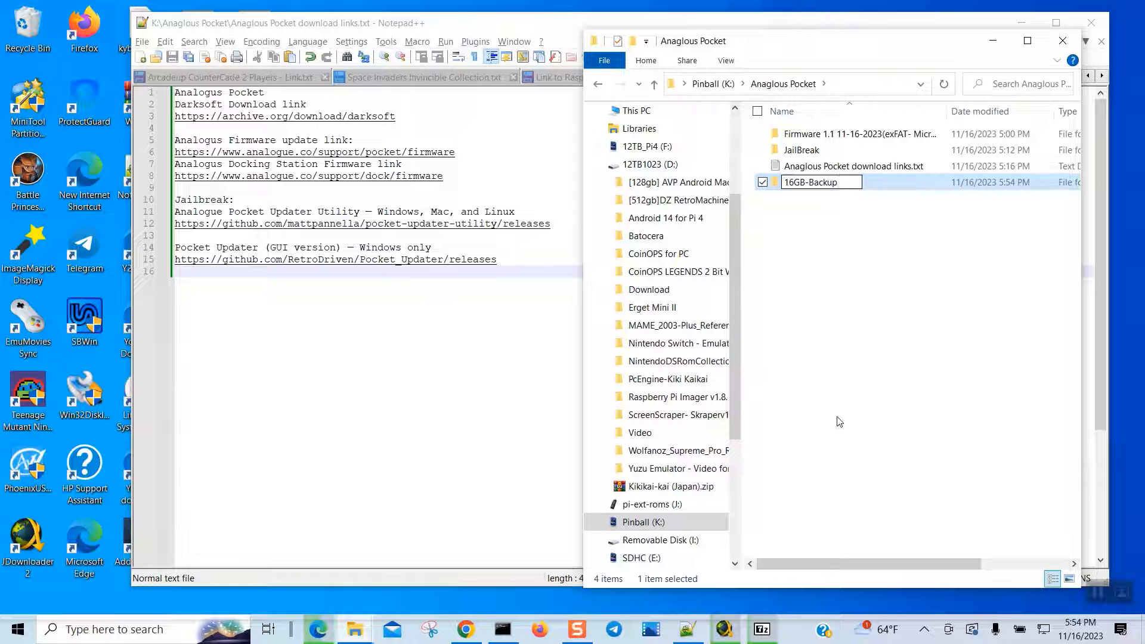
pyautogui.doubleClick(814, 182)
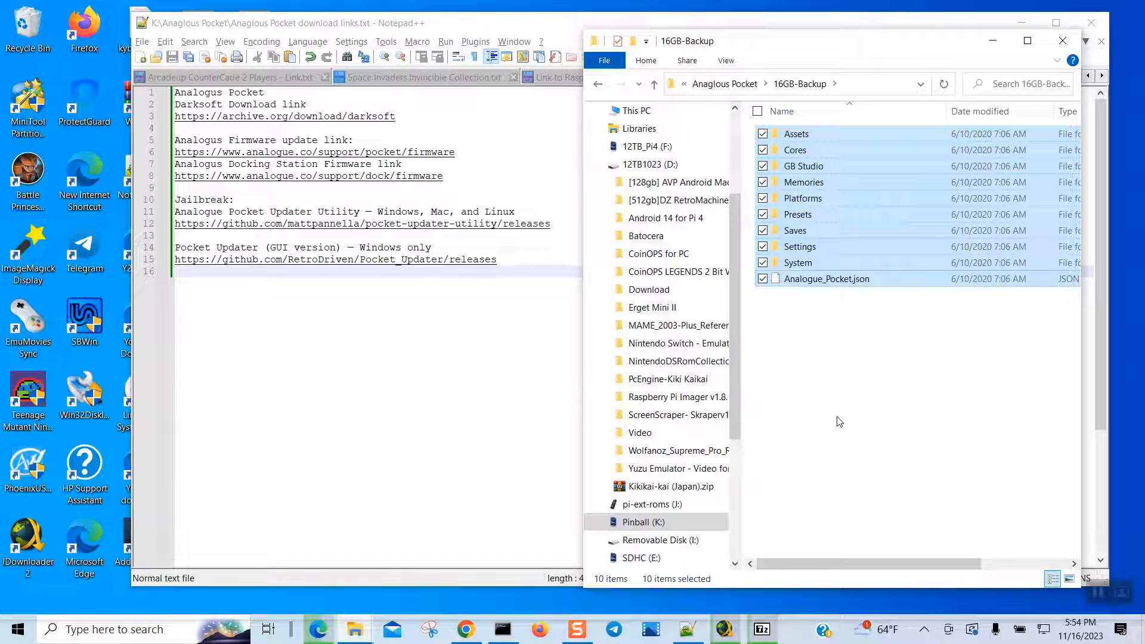
pyautogui.moveTo(736, 529)
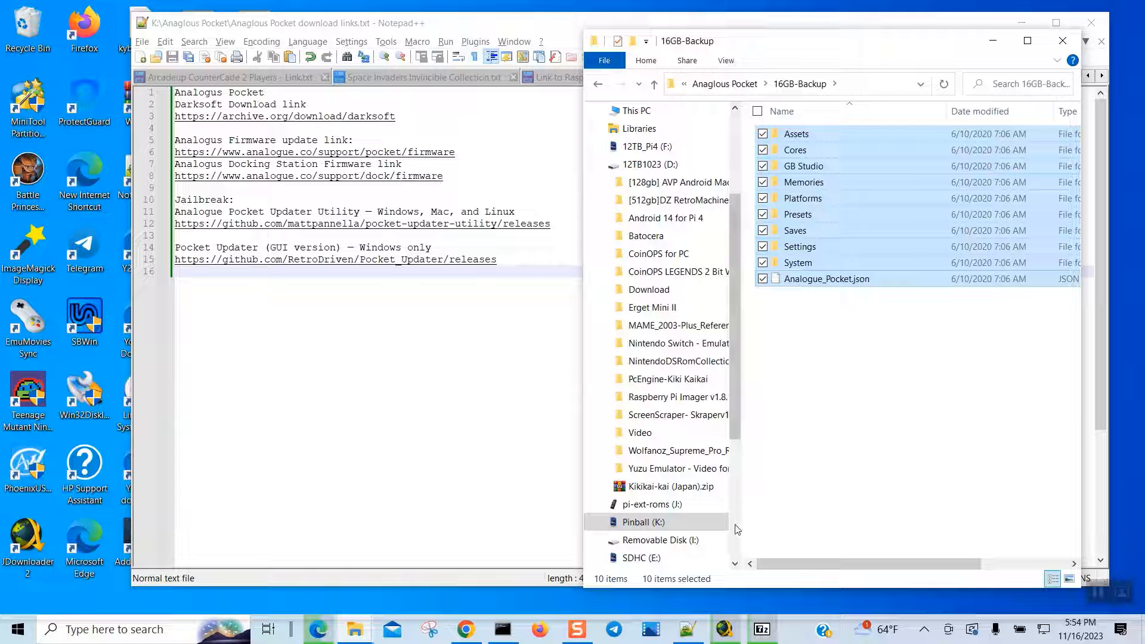
# Select SDHC (E:) in the navigation pane and bring up its actions menu
pyautogui.click(641, 557)
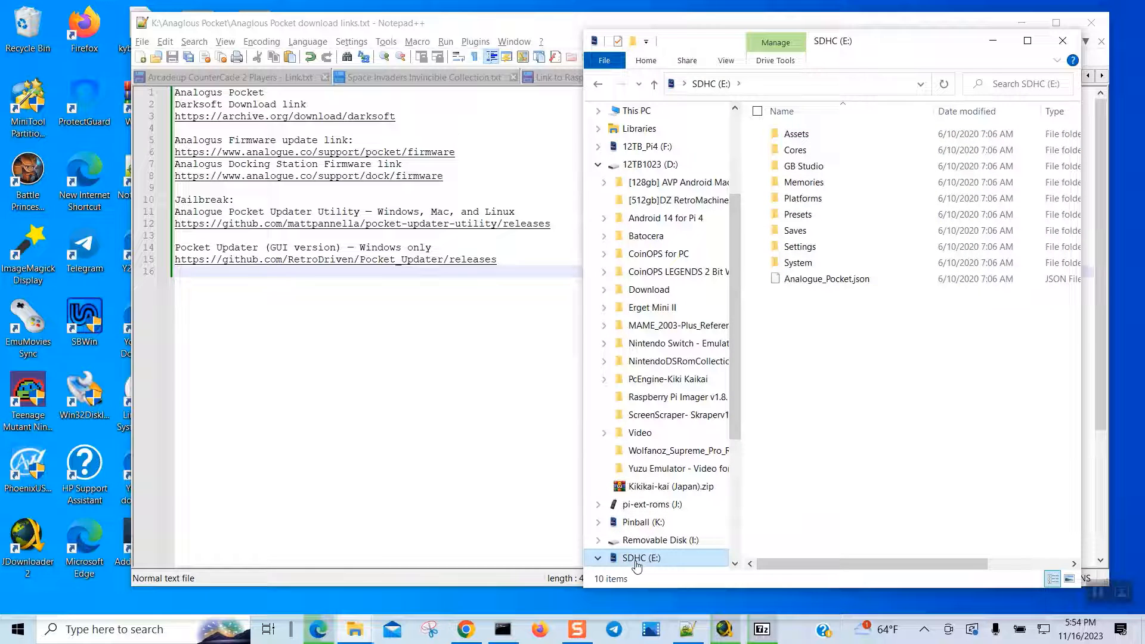
pyautogui.rightClick(639, 557)
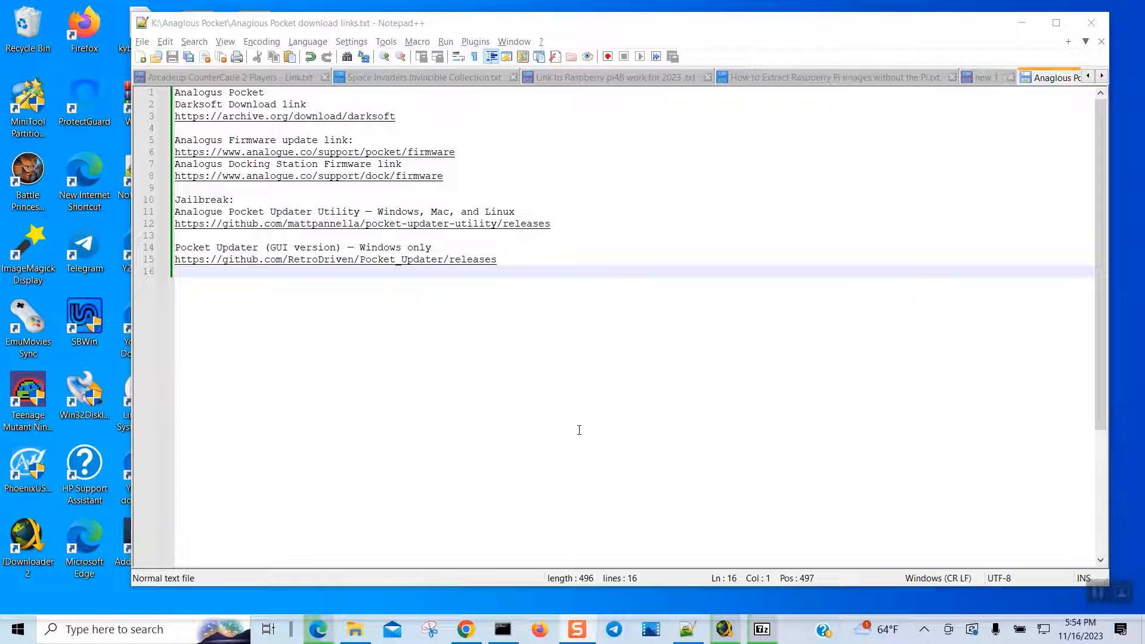
pyautogui.moveTo(581, 467)
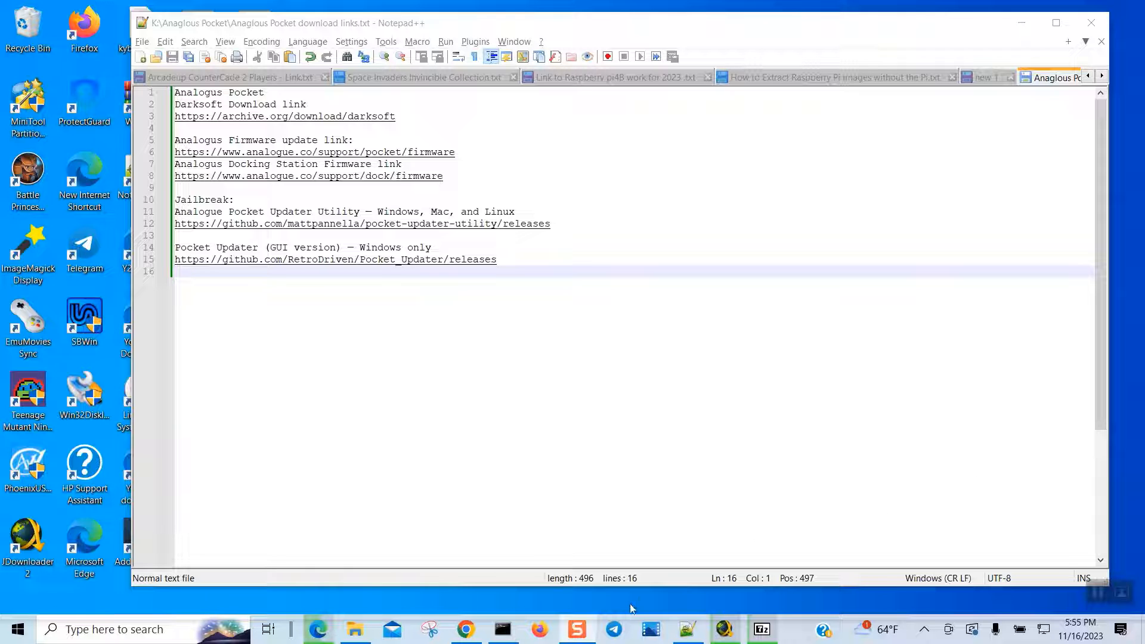
pyautogui.moveTo(356, 629)
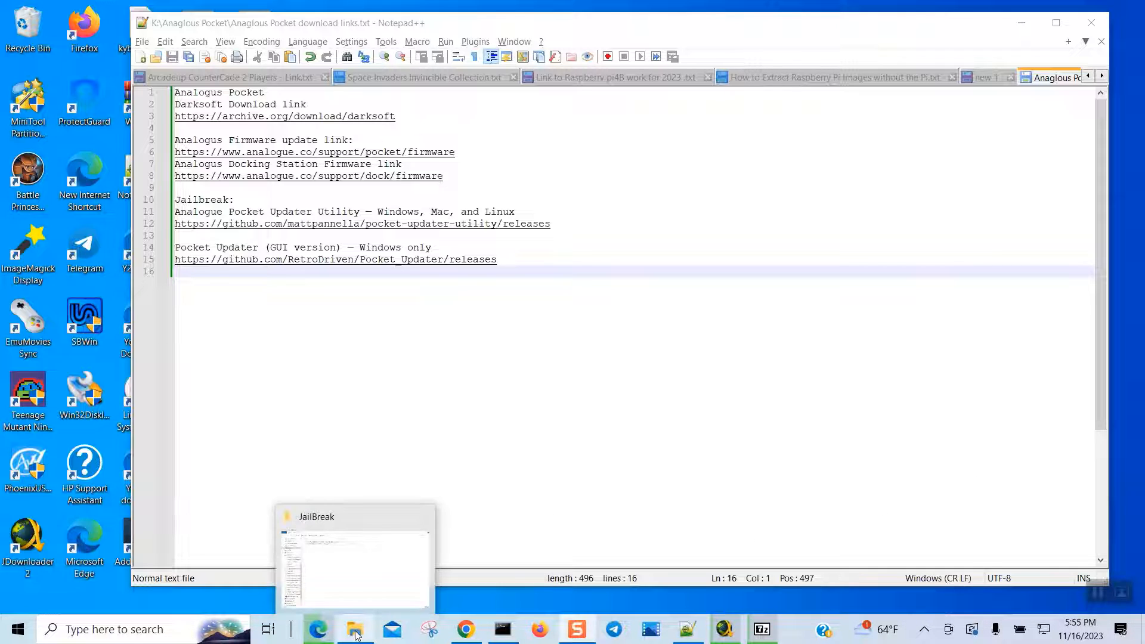
# Return to the JailBreak window, open Anaglous Pocket > 16GB-Backup, then head to the destination drive
pyautogui.click(355, 562)
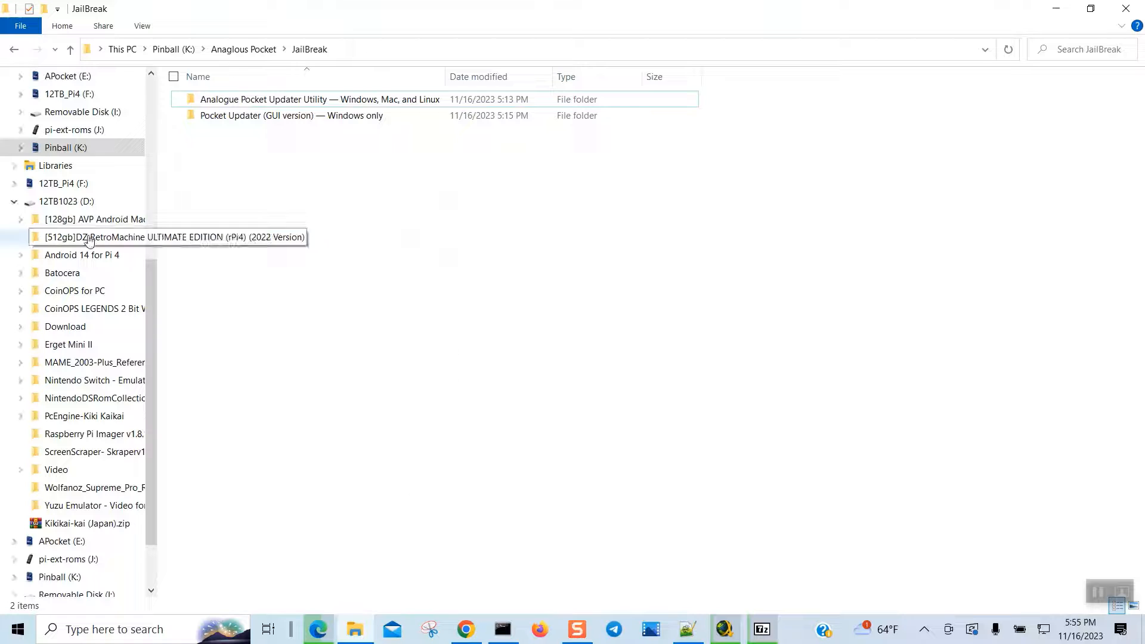
pyautogui.moveTo(64, 147)
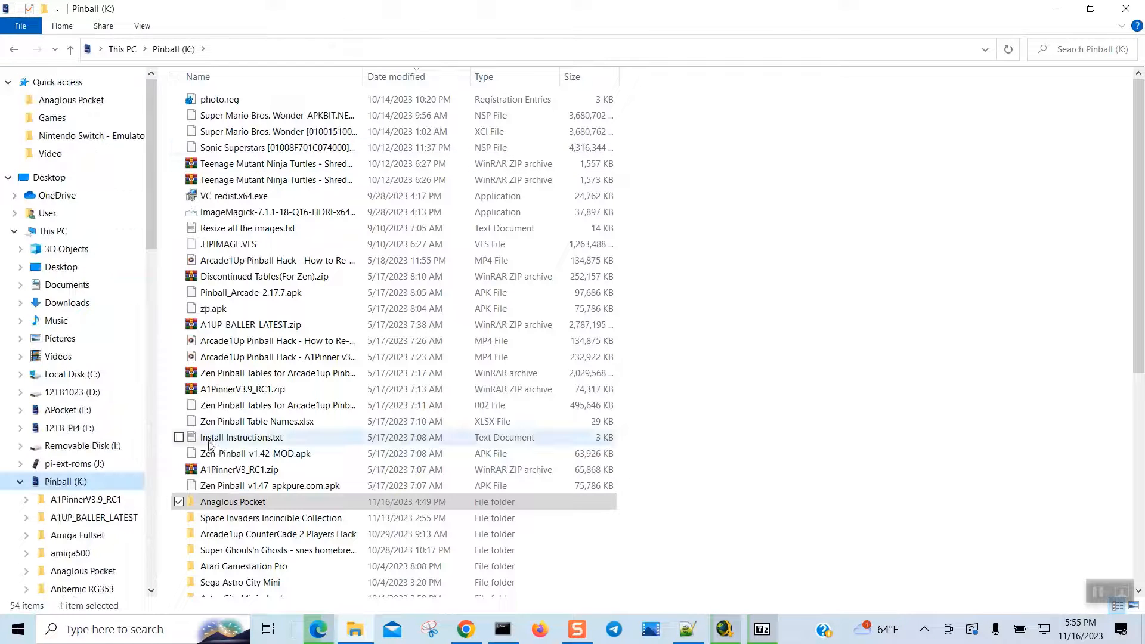
pyautogui.doubleClick(232, 502)
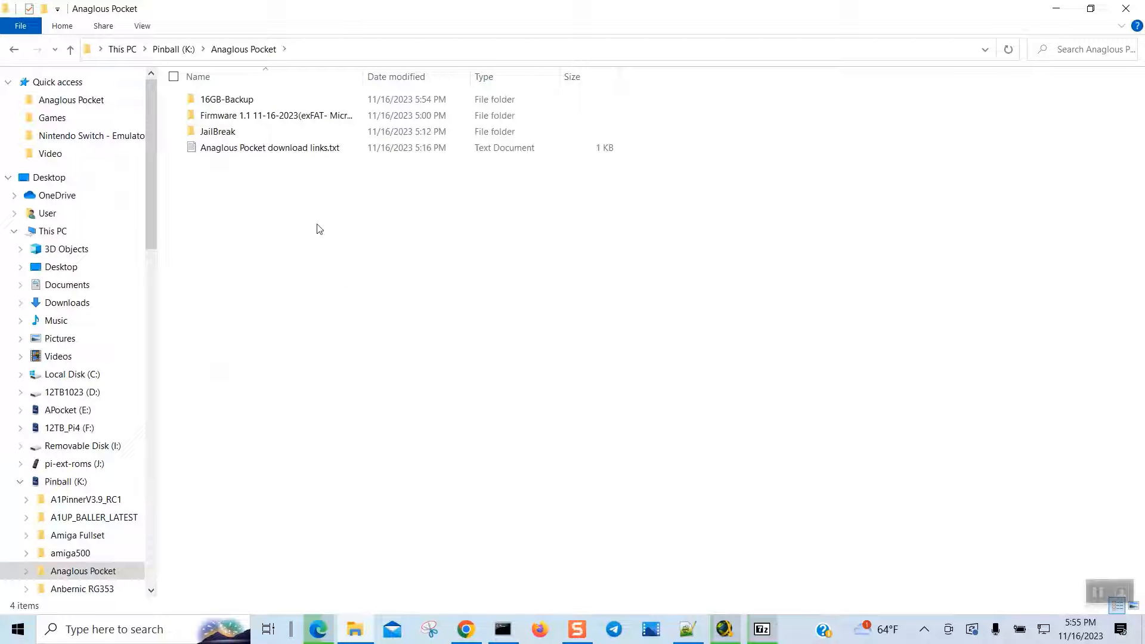
pyautogui.click(227, 99)
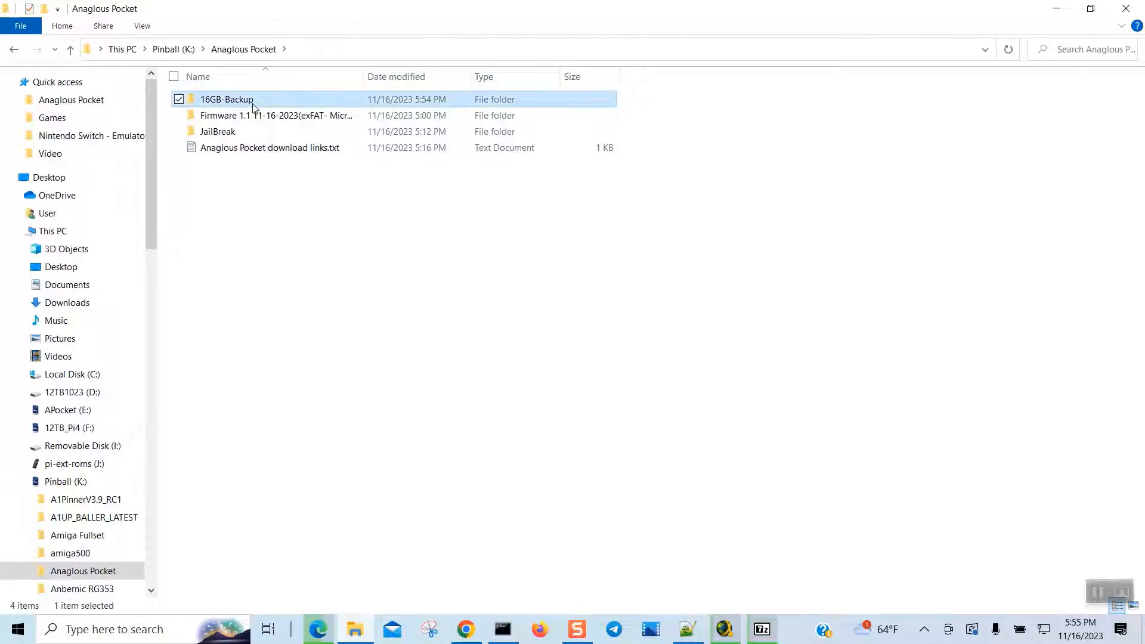
pyautogui.doubleClick(227, 99)
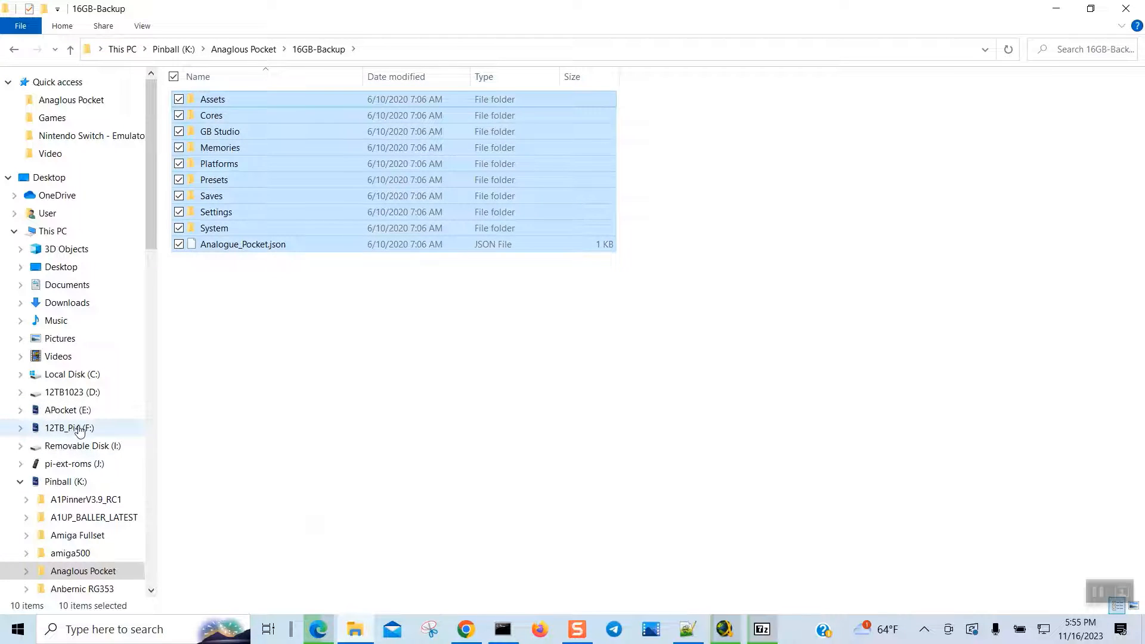
pyautogui.click(69, 427)
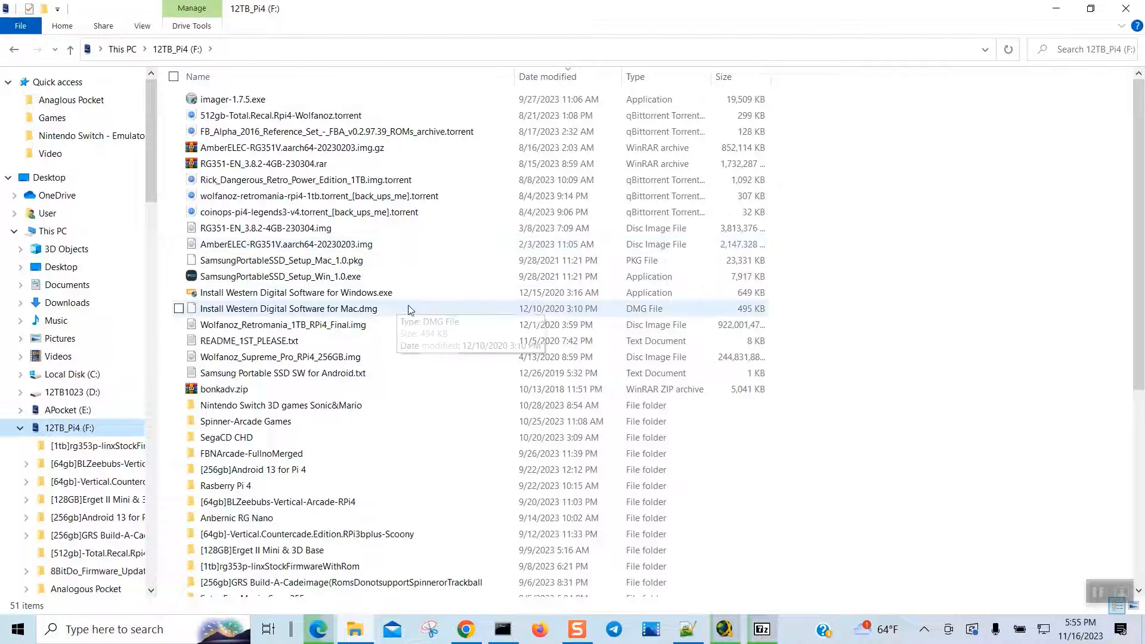
pyautogui.moveTo(114, 435)
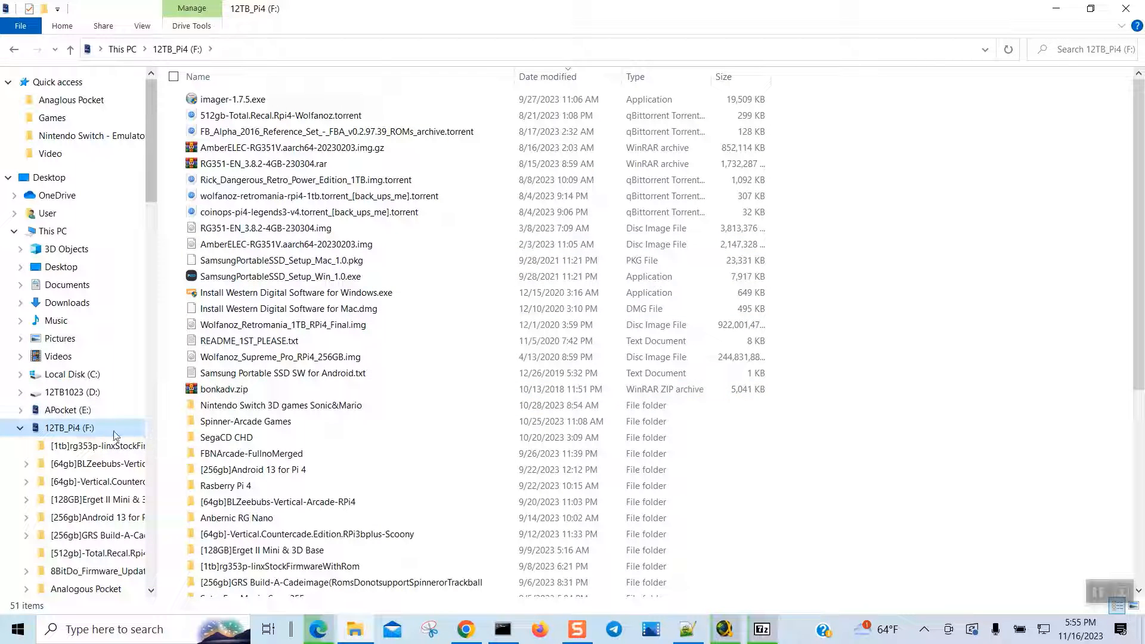
pyautogui.click(67, 409)
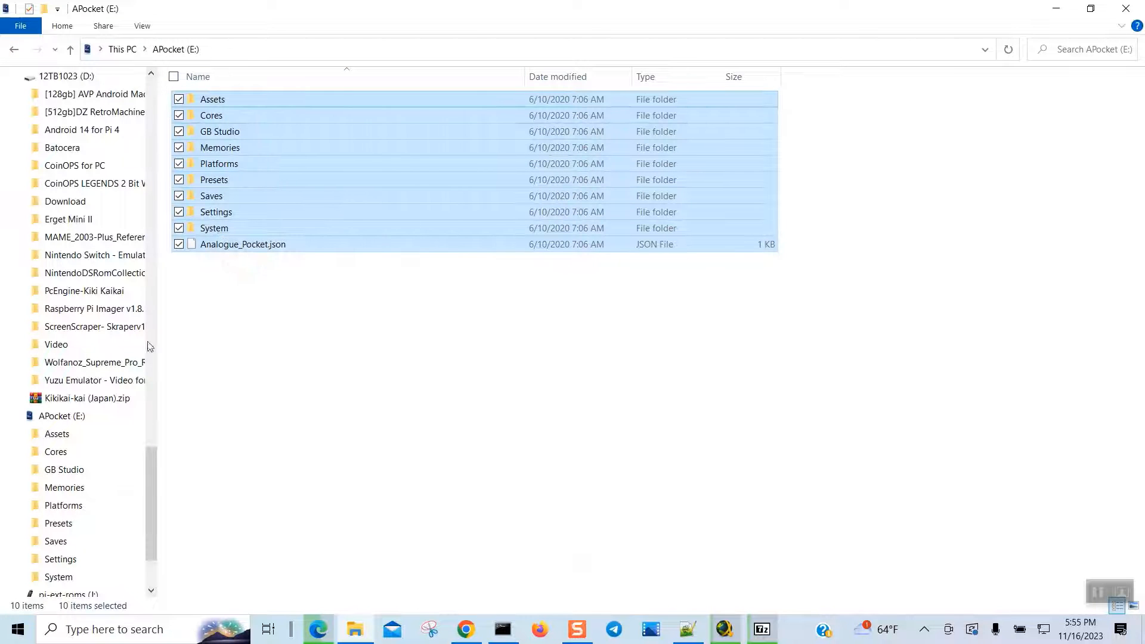
pyautogui.moveTo(1128, 8)
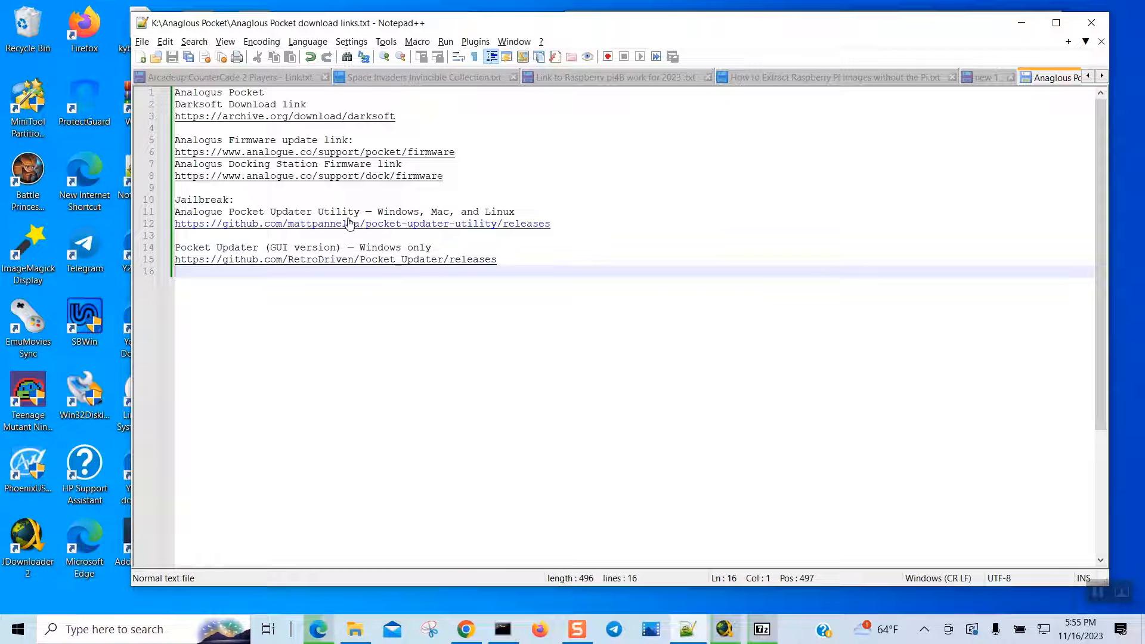
pyautogui.moveTo(357, 233)
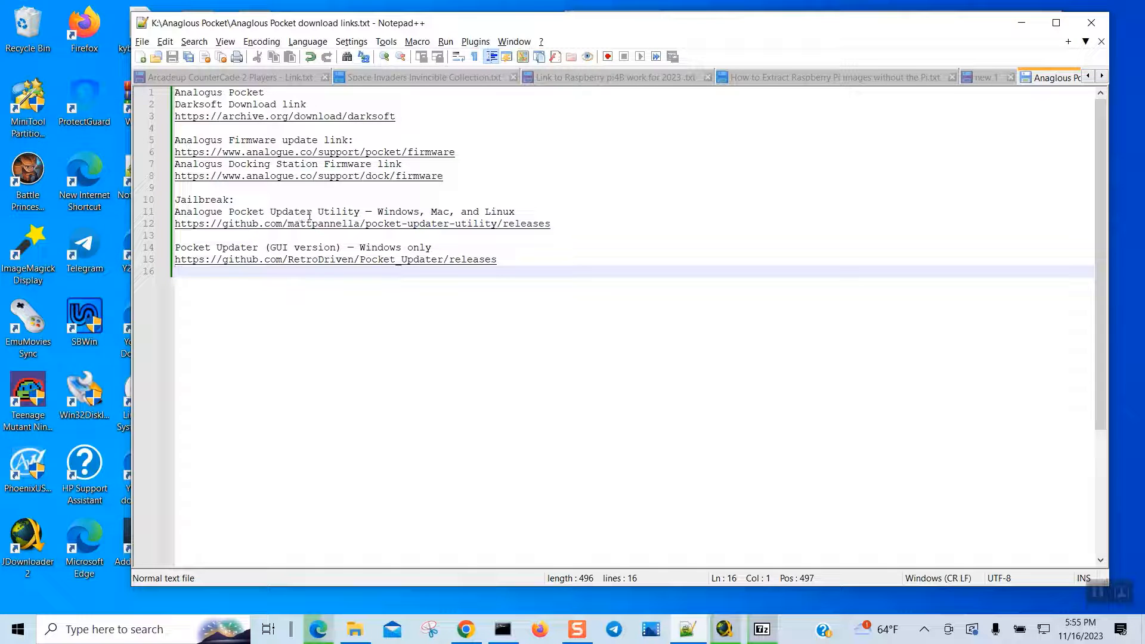
pyautogui.moveTo(379, 223)
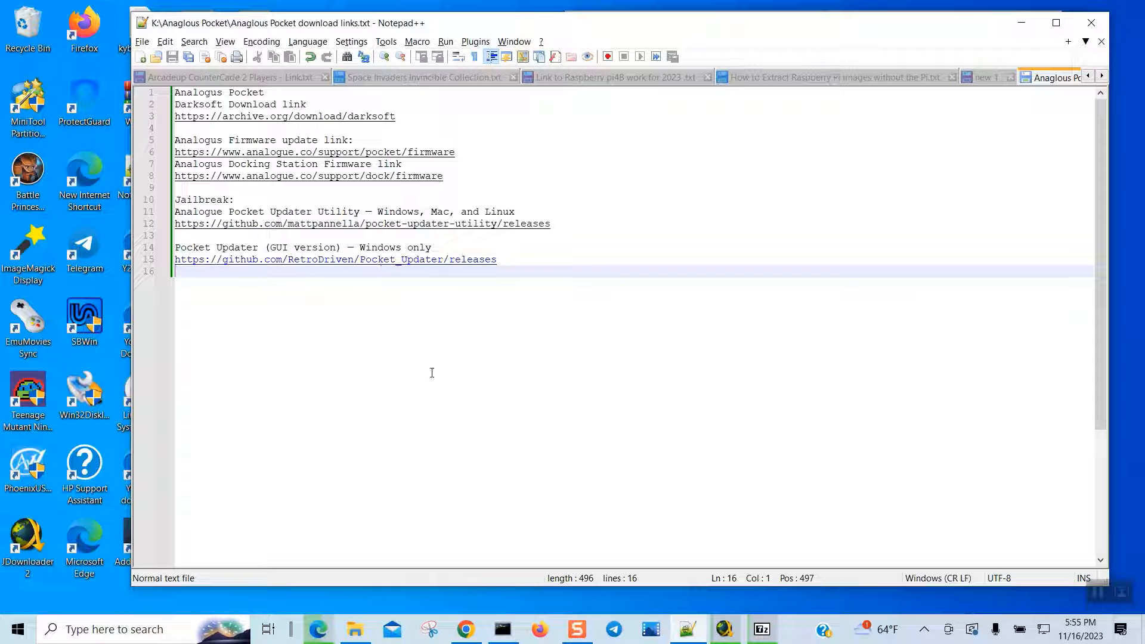
pyautogui.moveTo(412, 270)
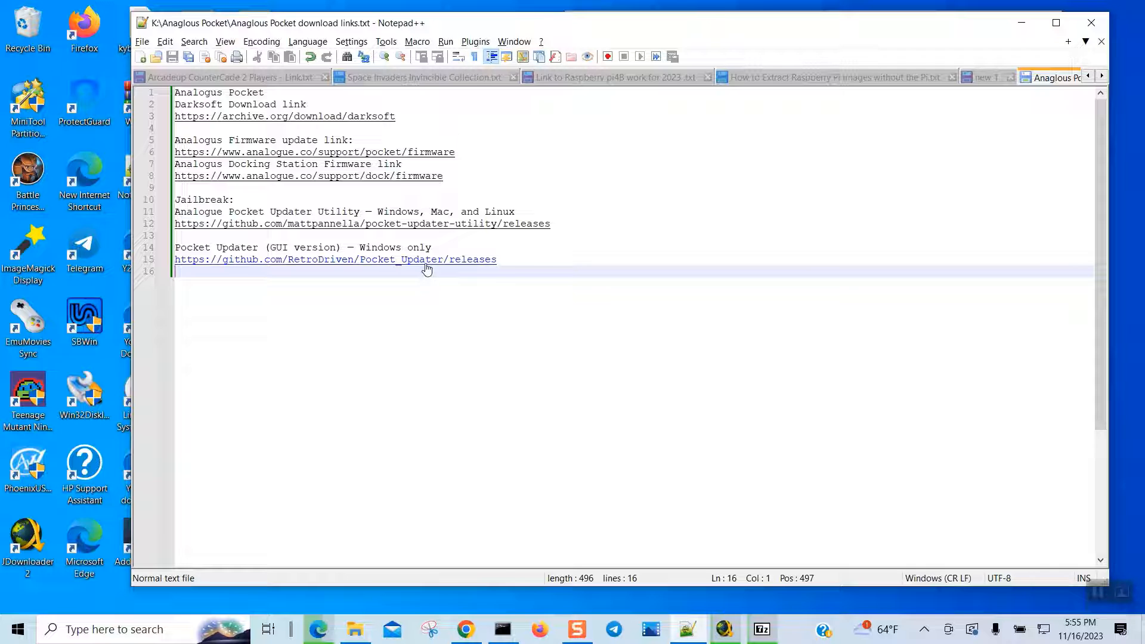
pyautogui.moveTo(435, 225)
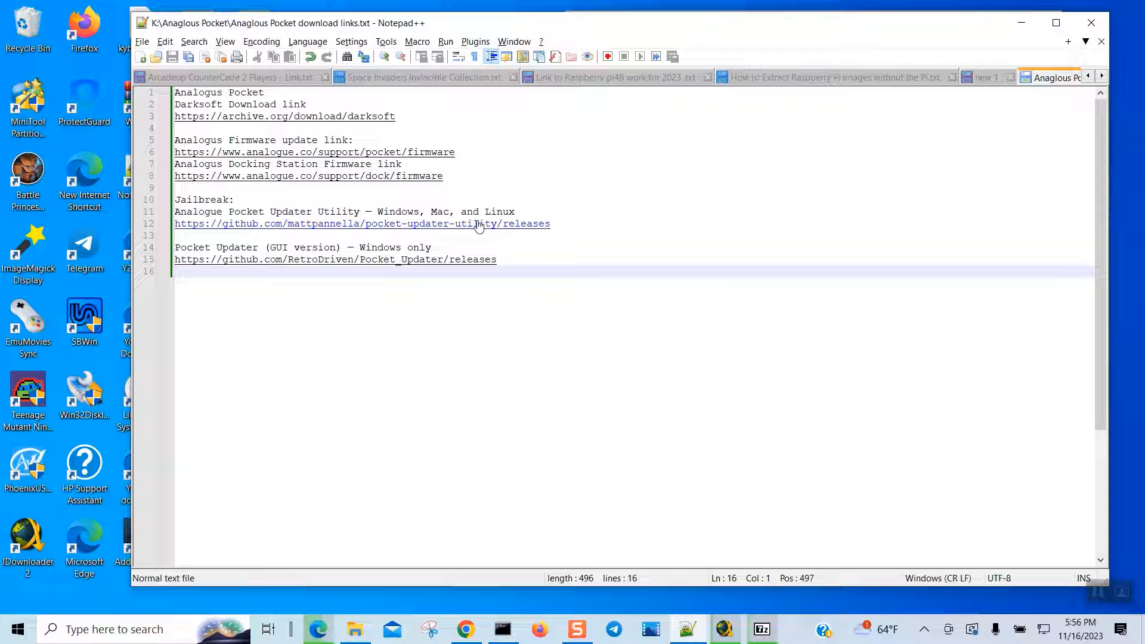
pyautogui.moveTo(1079, 597)
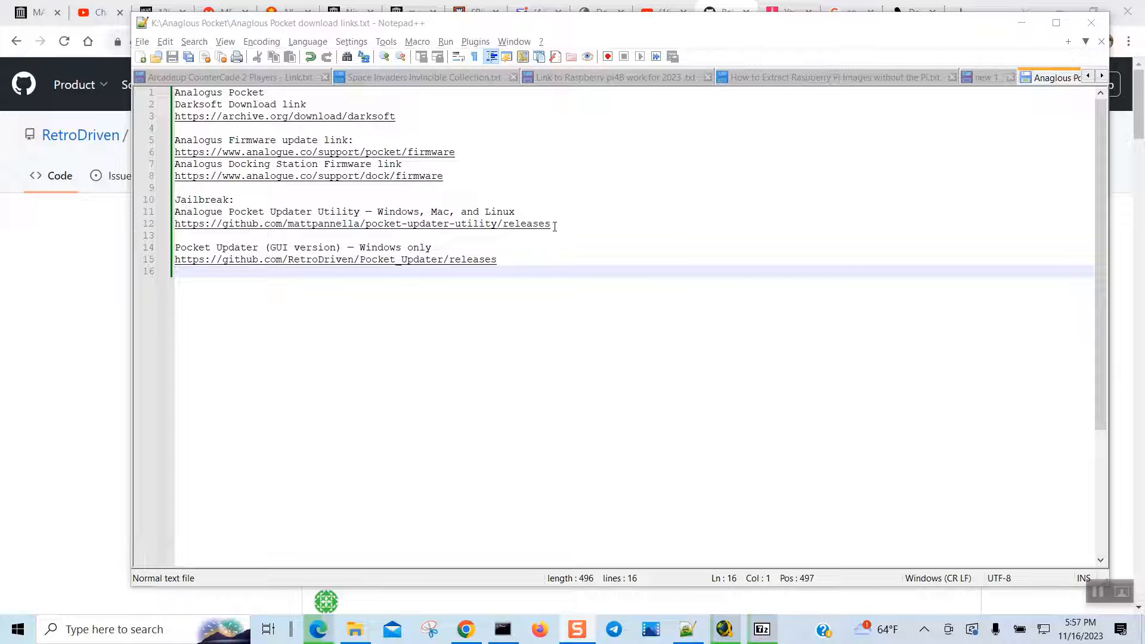
# Go to github.com/mattpannella/pocket-updater-utility/releases and scroll to the v2.37.0 assets
pyautogui.tripleClick(362, 223)
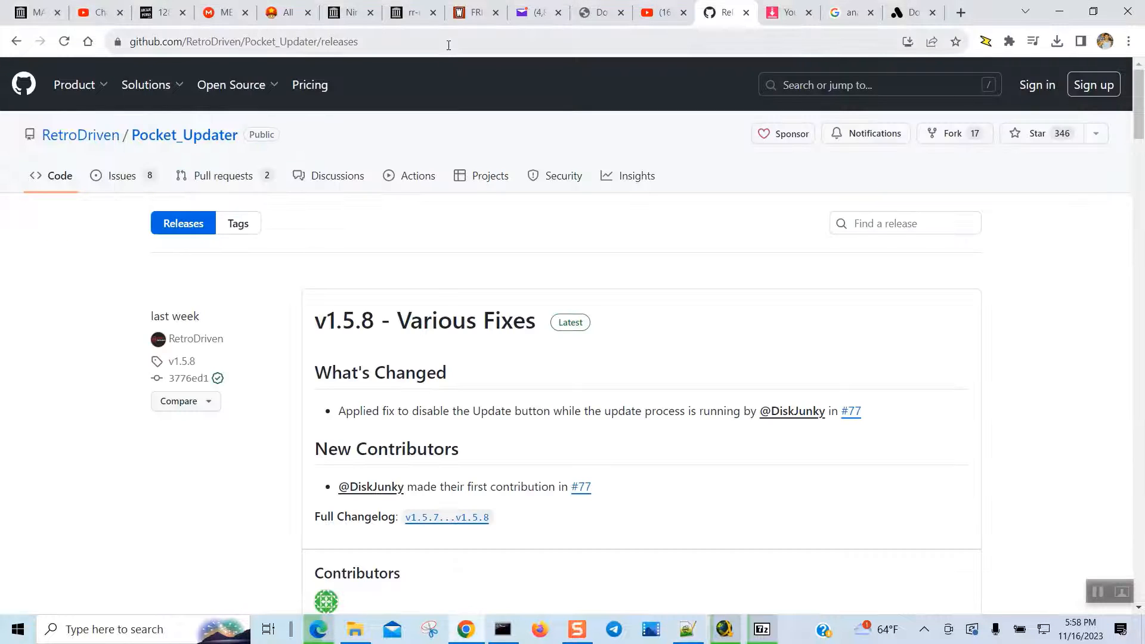
pyautogui.write('https://github.com/mattpannella/pocket-updater-utility/releases')
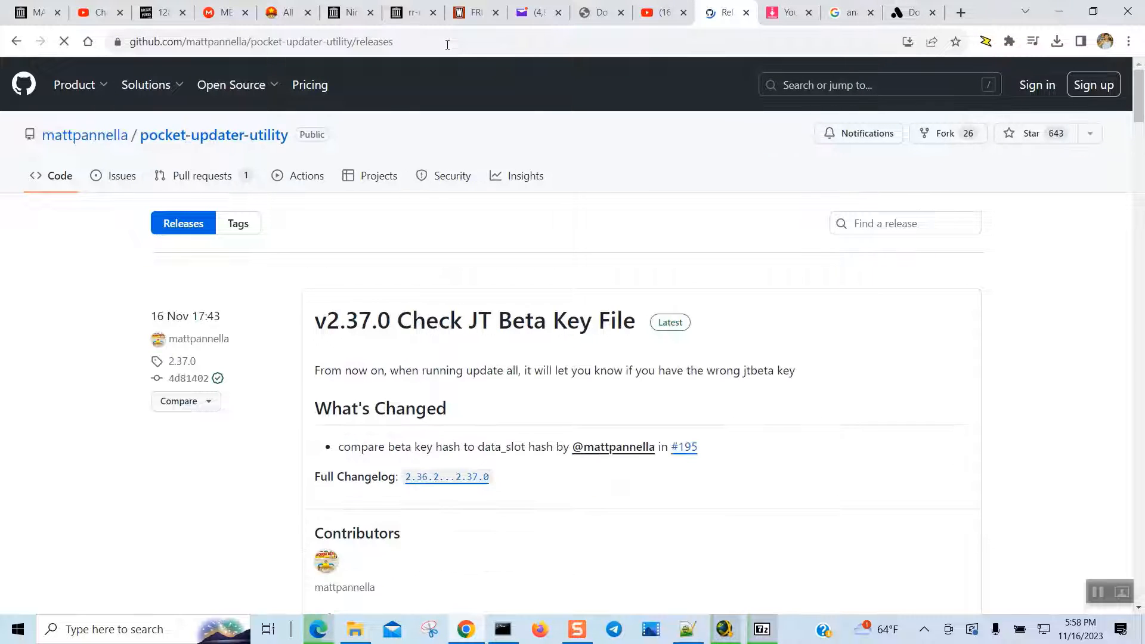
pyautogui.moveTo(430, 329)
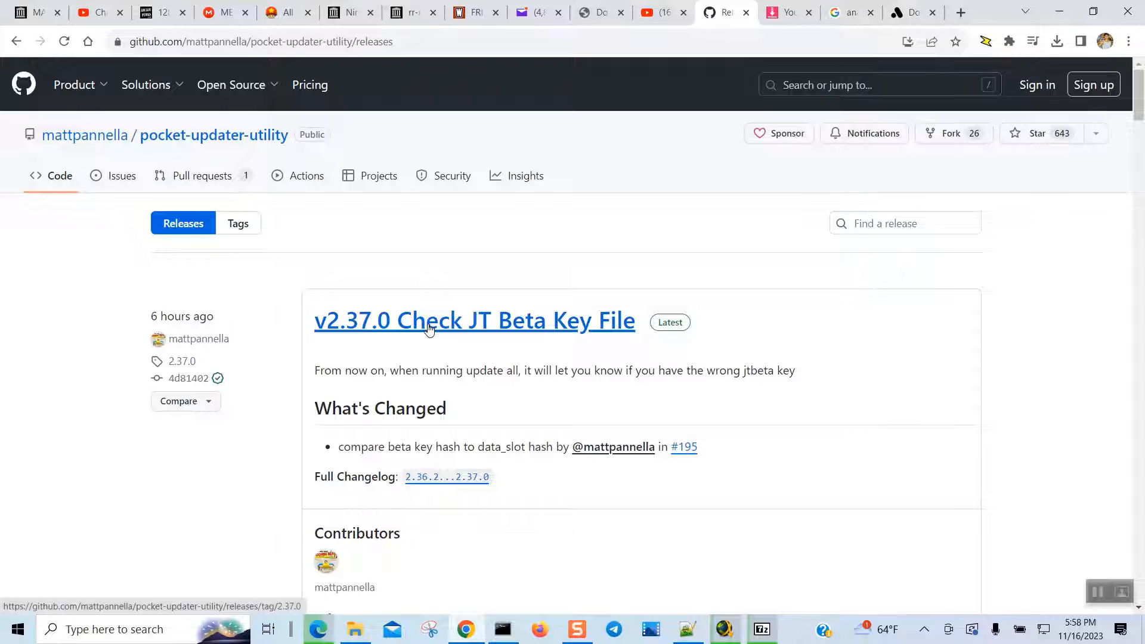
pyautogui.moveTo(1094, 315)
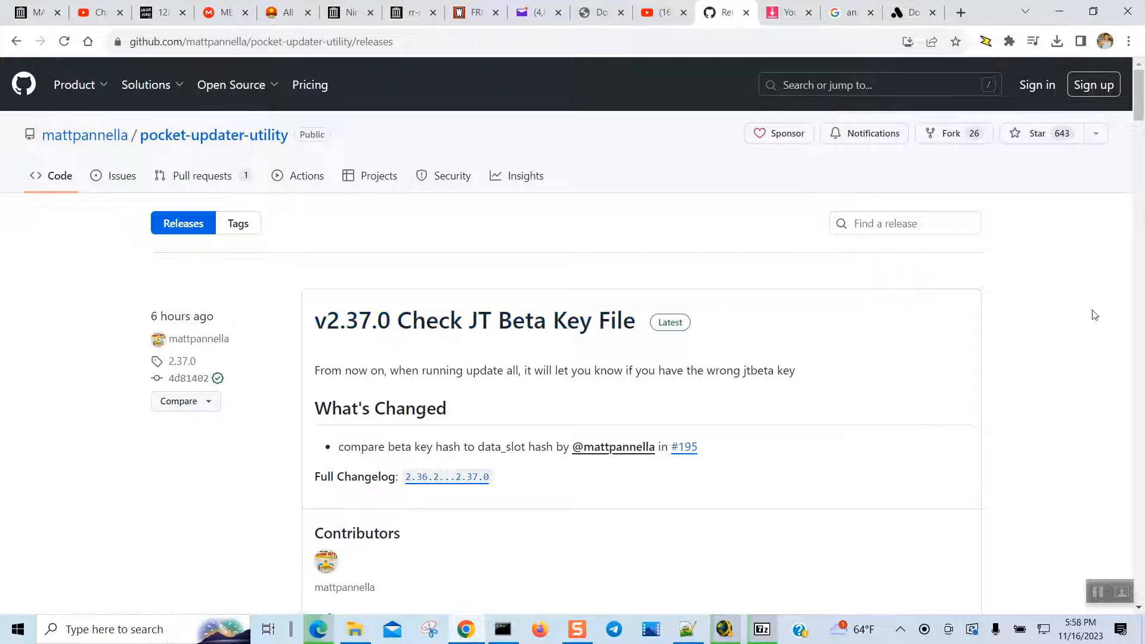
pyautogui.scroll(-3)
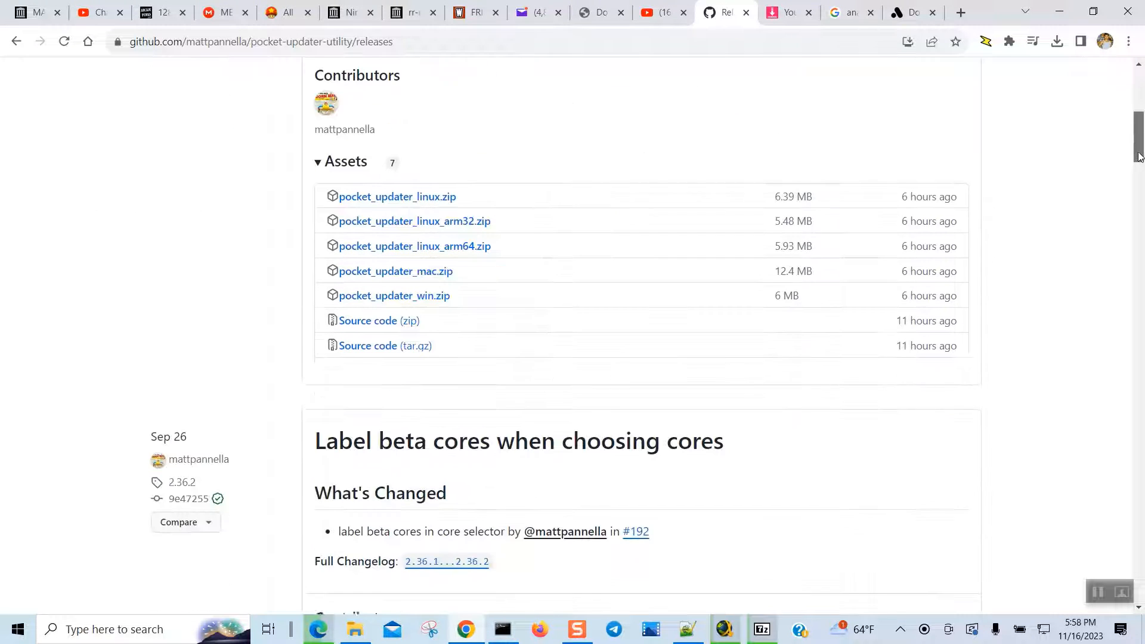
pyautogui.scroll(-3)
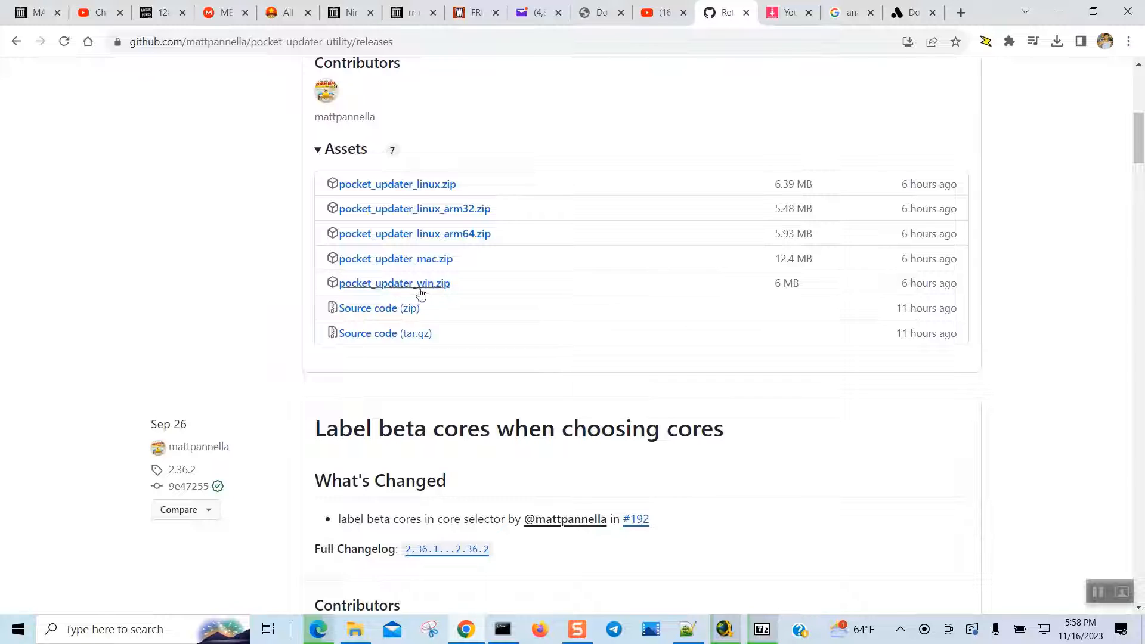
pyautogui.moveTo(395, 283)
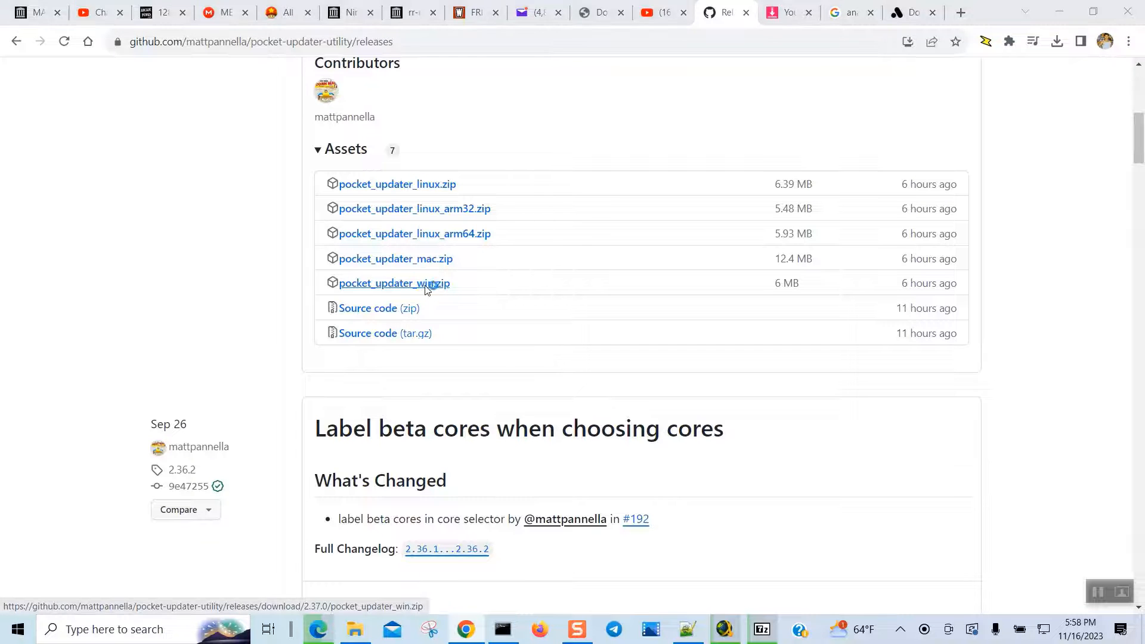
# Download pocket_updater_win.zip and save it to the APocket (E:) card root
pyautogui.click(394, 283)
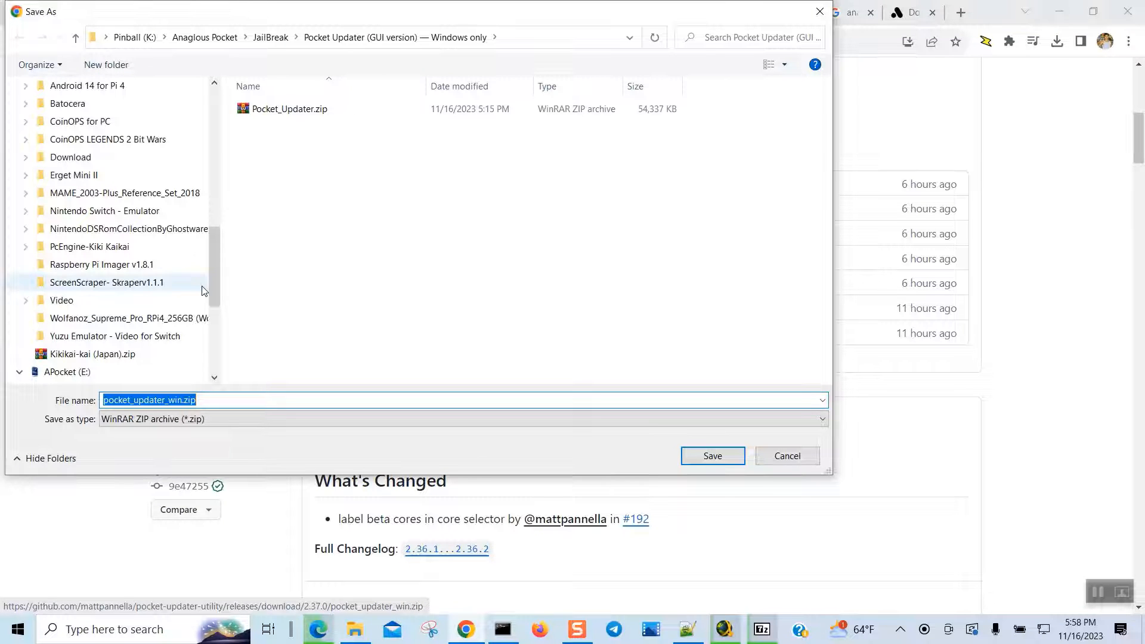
pyautogui.scroll(-3)
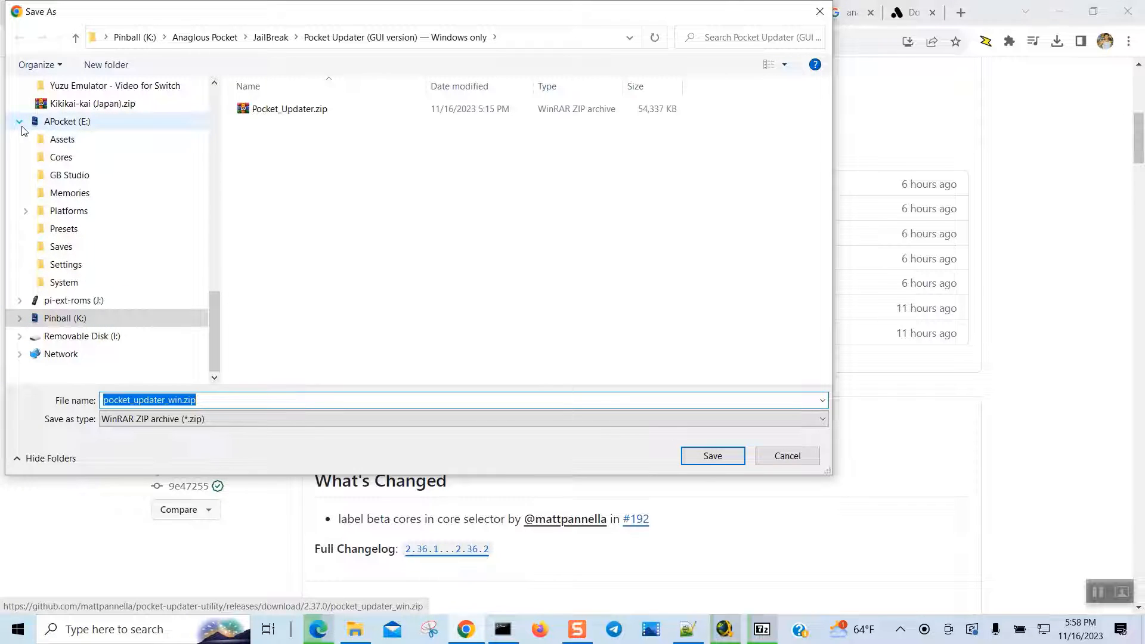
pyautogui.click(66, 121)
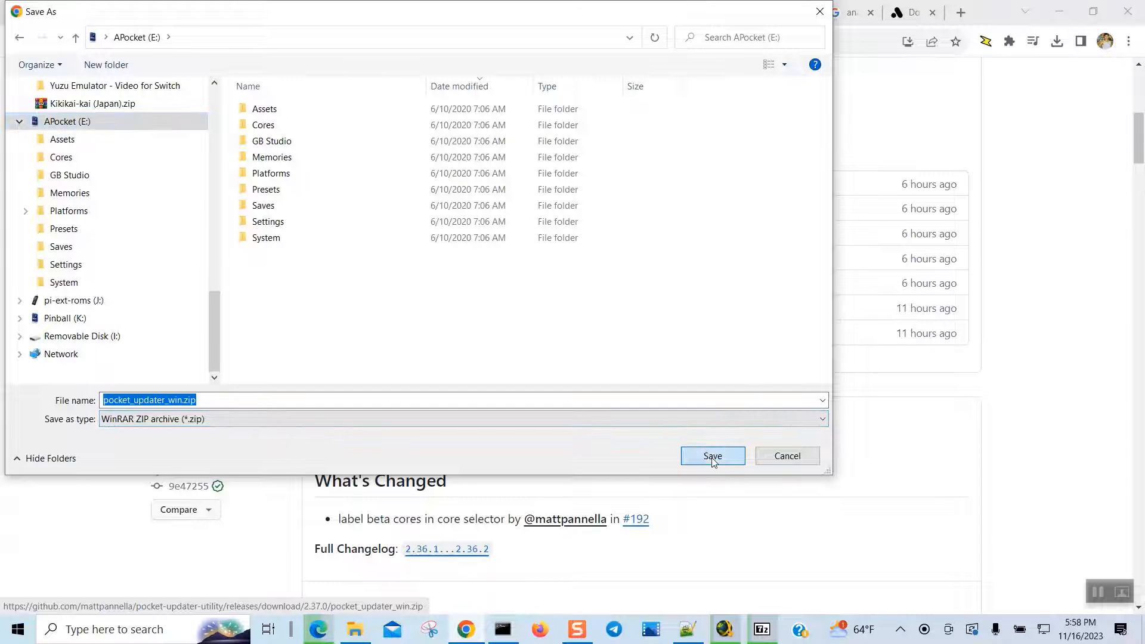
pyautogui.click(712, 455)
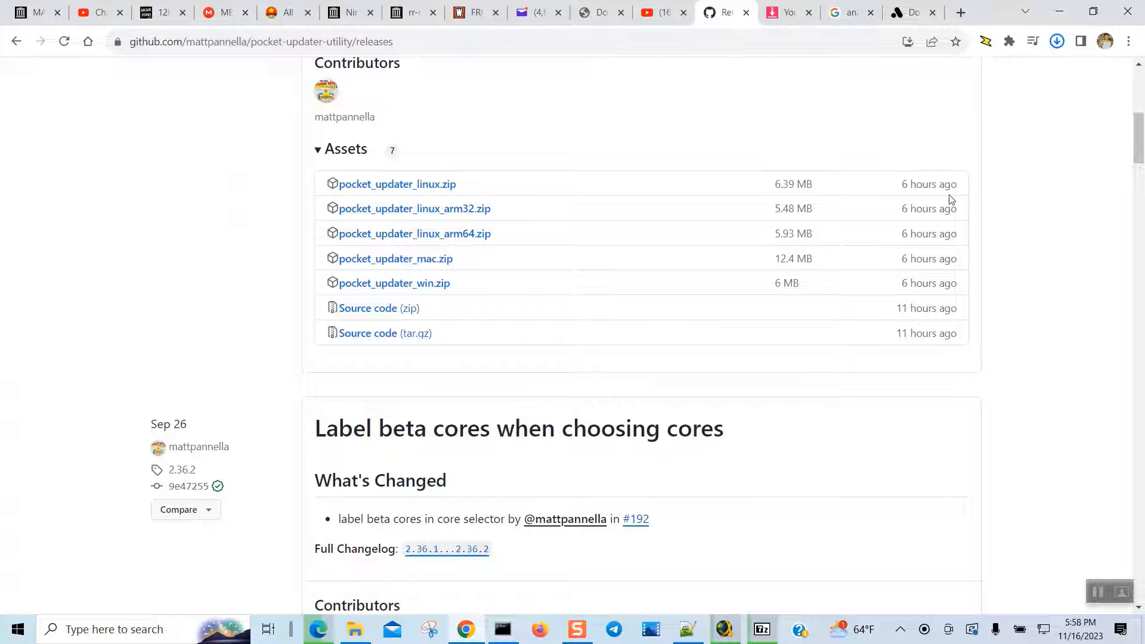
# Check pocket_updater_win.zip is done in Downloads and show it in its folder on APocket (E:)
pyautogui.click(1058, 42)
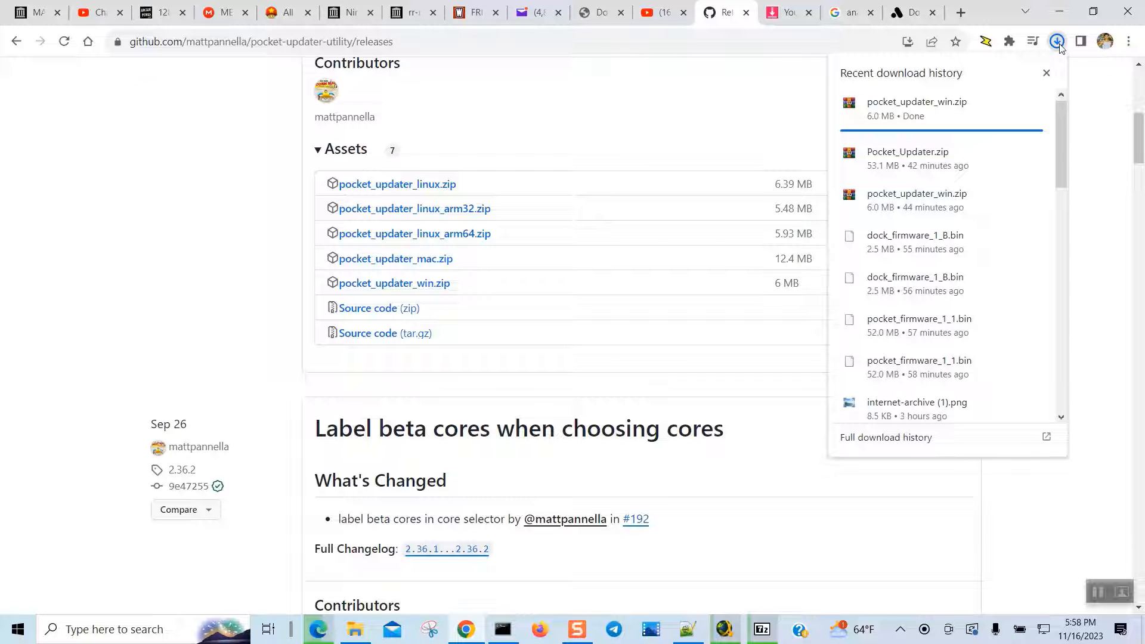
pyautogui.moveTo(943, 109)
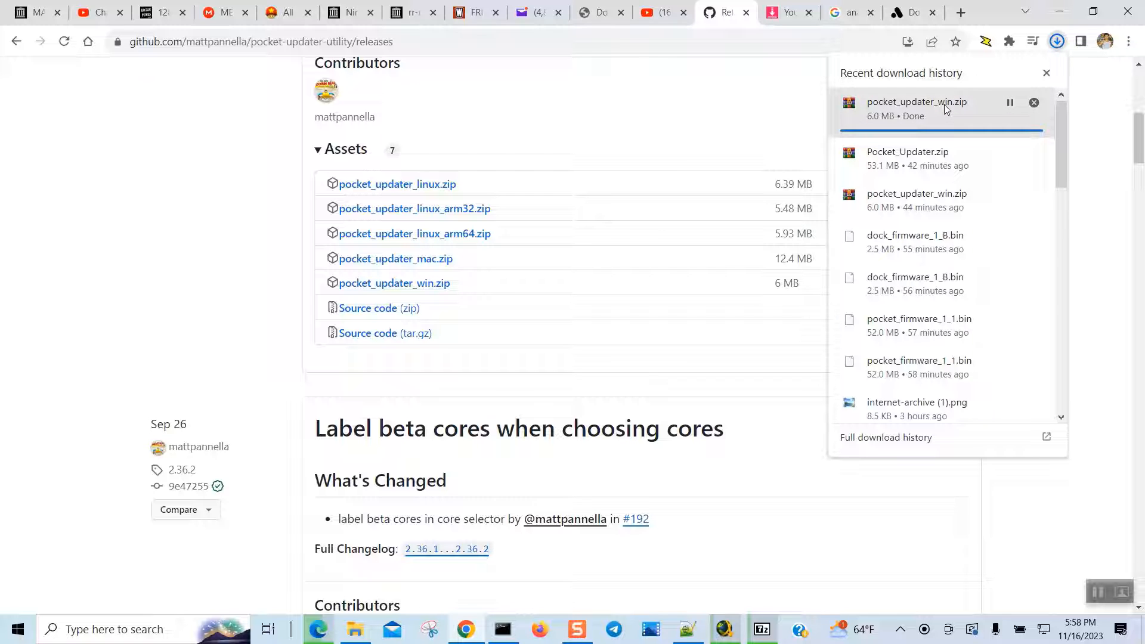
pyautogui.moveTo(1099, 596)
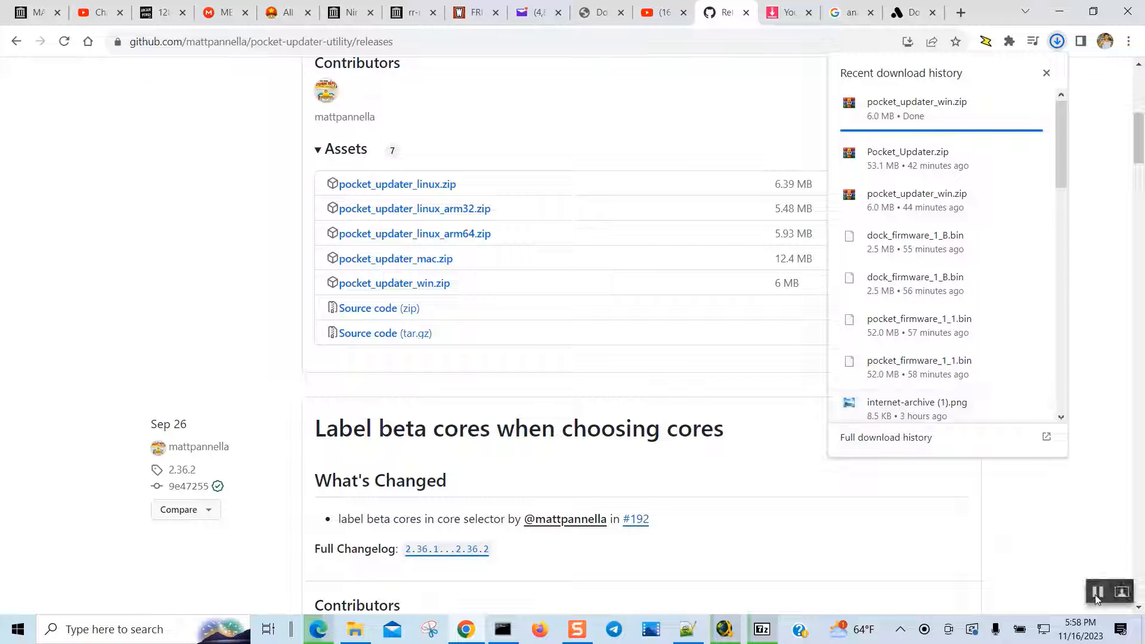
pyautogui.click(1047, 72)
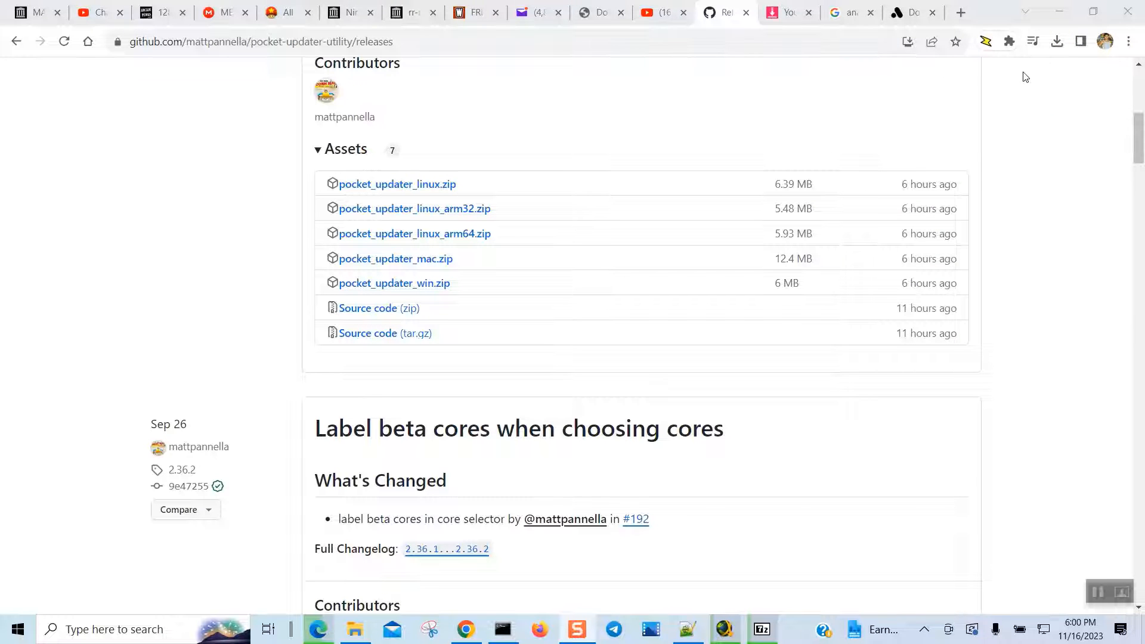
pyautogui.click(1056, 41)
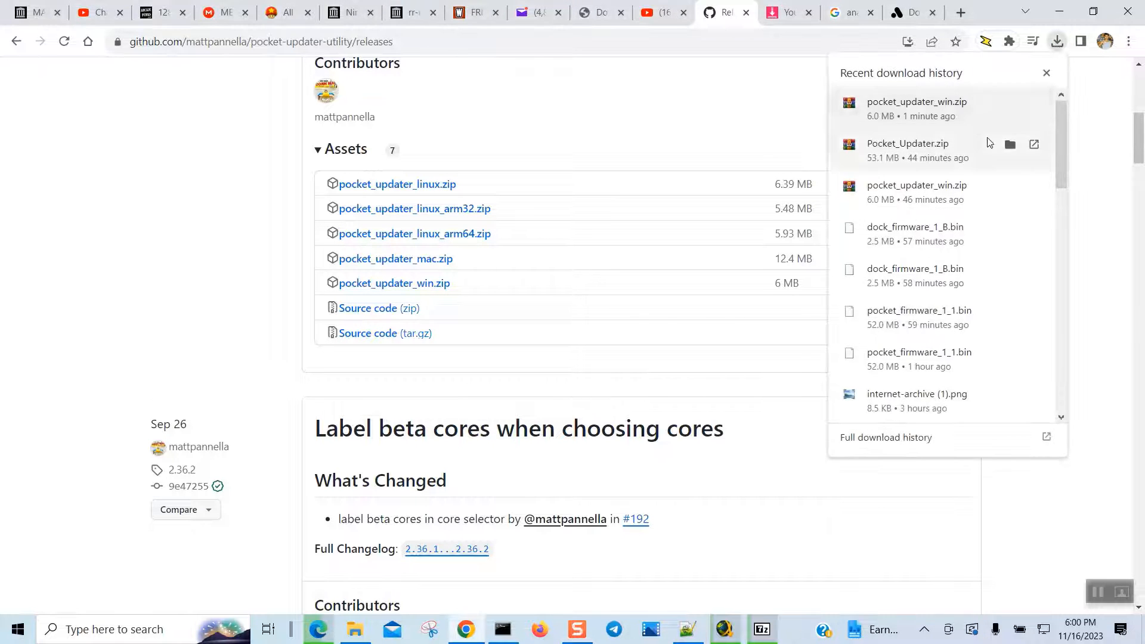
pyautogui.click(1010, 144)
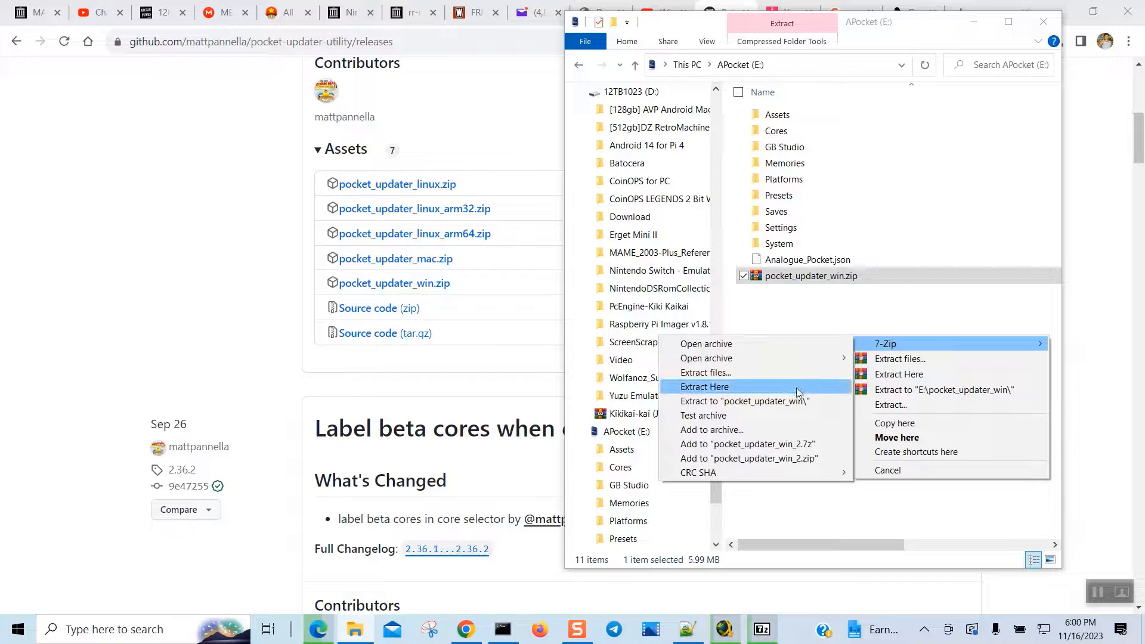
# Extract pocket_updater_win.zip into the card root via 7-Zip Extract Here
pyautogui.click(704, 387)
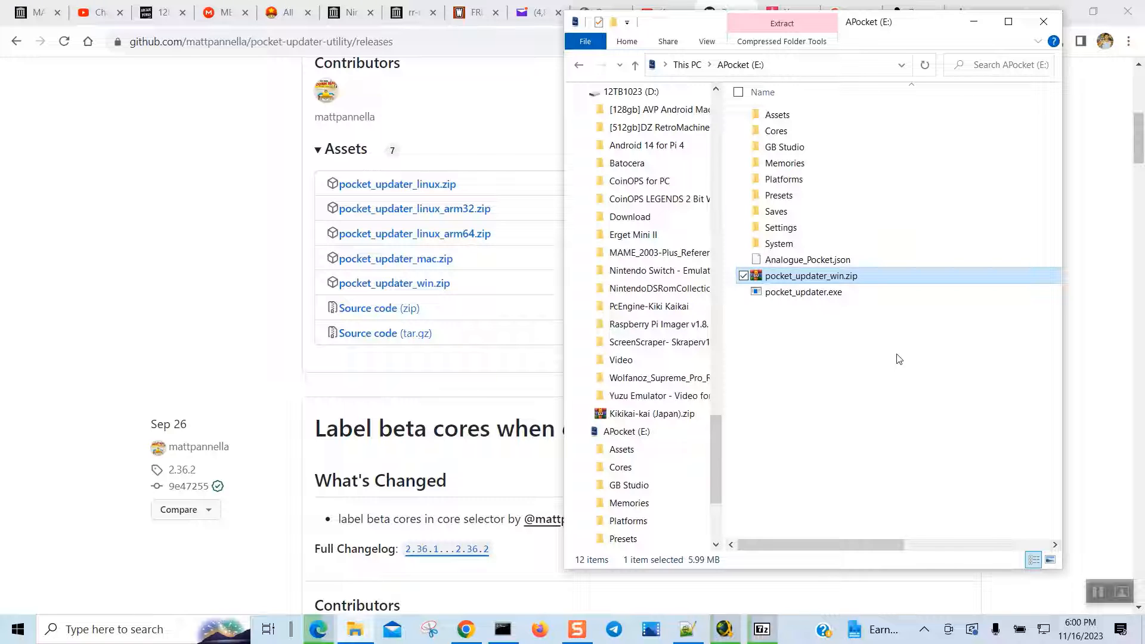
pyautogui.moveTo(898, 282)
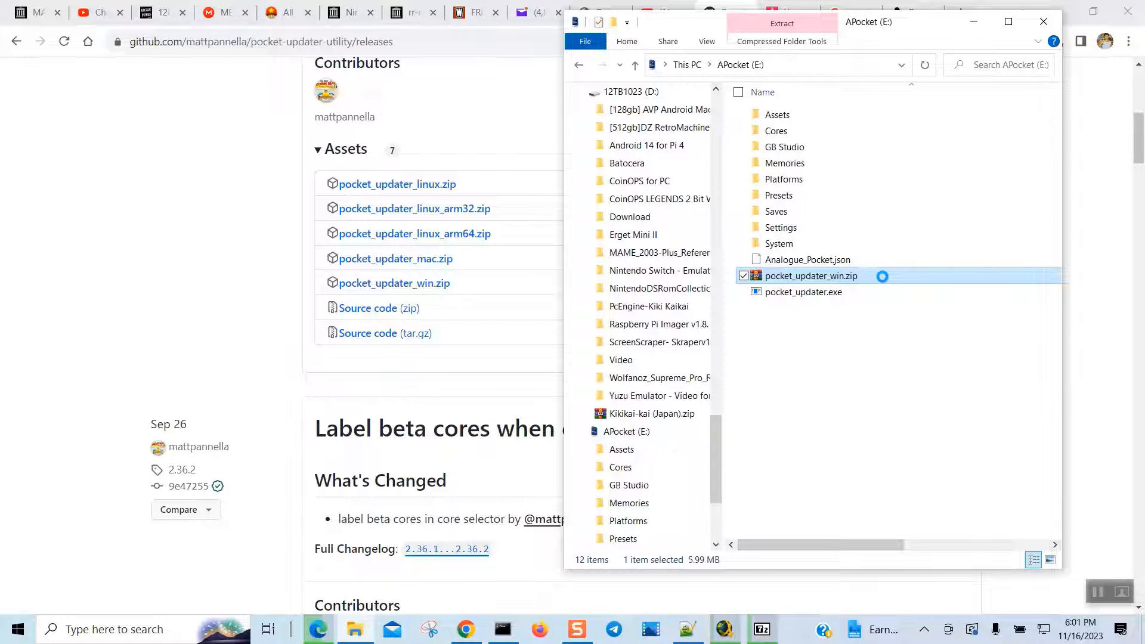
# Permanently delete the no-longer-needed pocket_updater_win.zip
pyautogui.rightClick(811, 276)
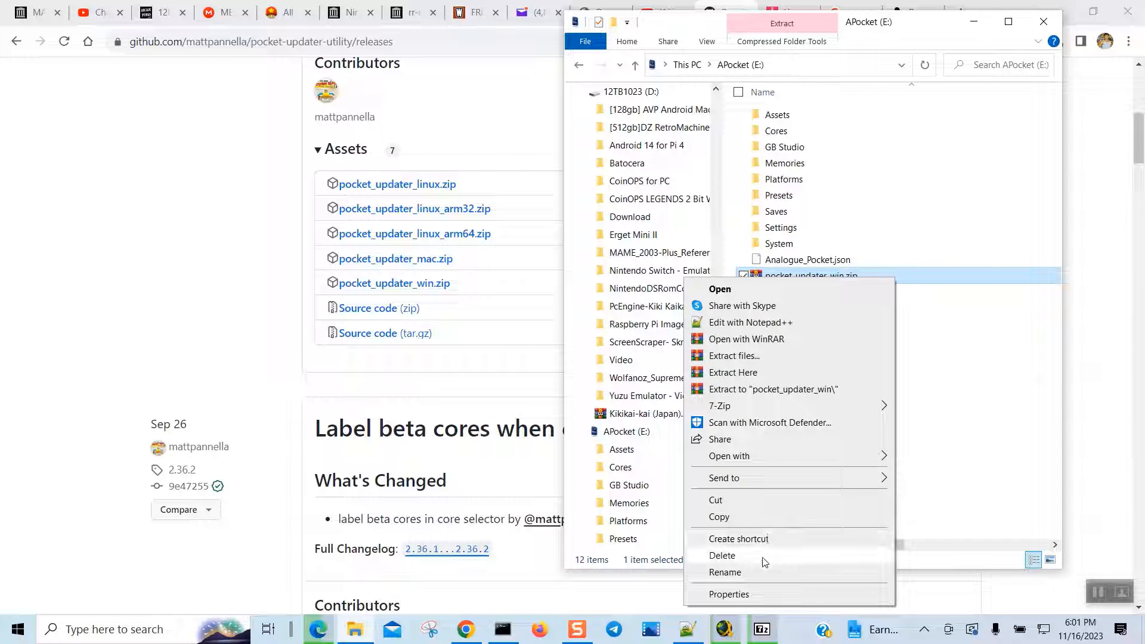
pyautogui.click(722, 555)
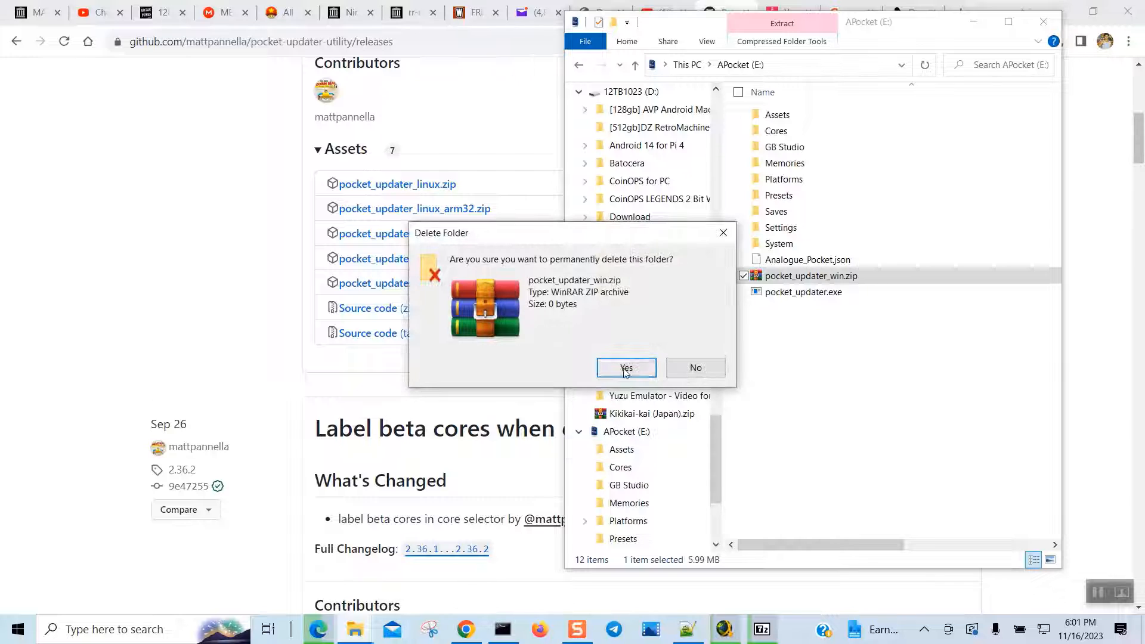
pyautogui.click(626, 367)
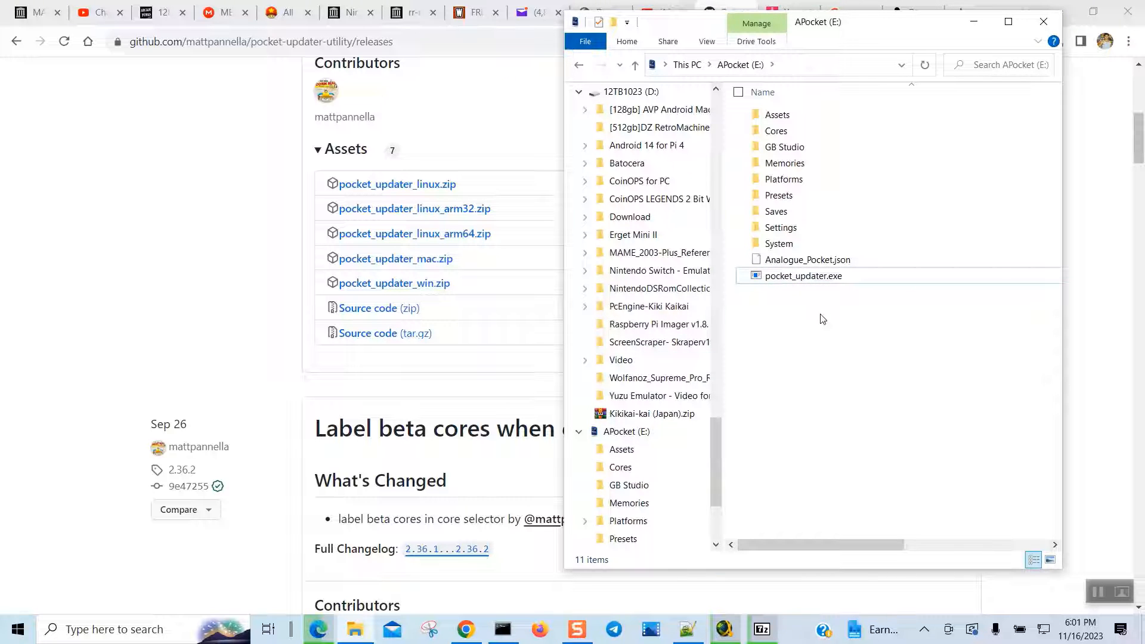
# Launch pocket_updater.exe from the card root
pyautogui.doubleClick(803, 275)
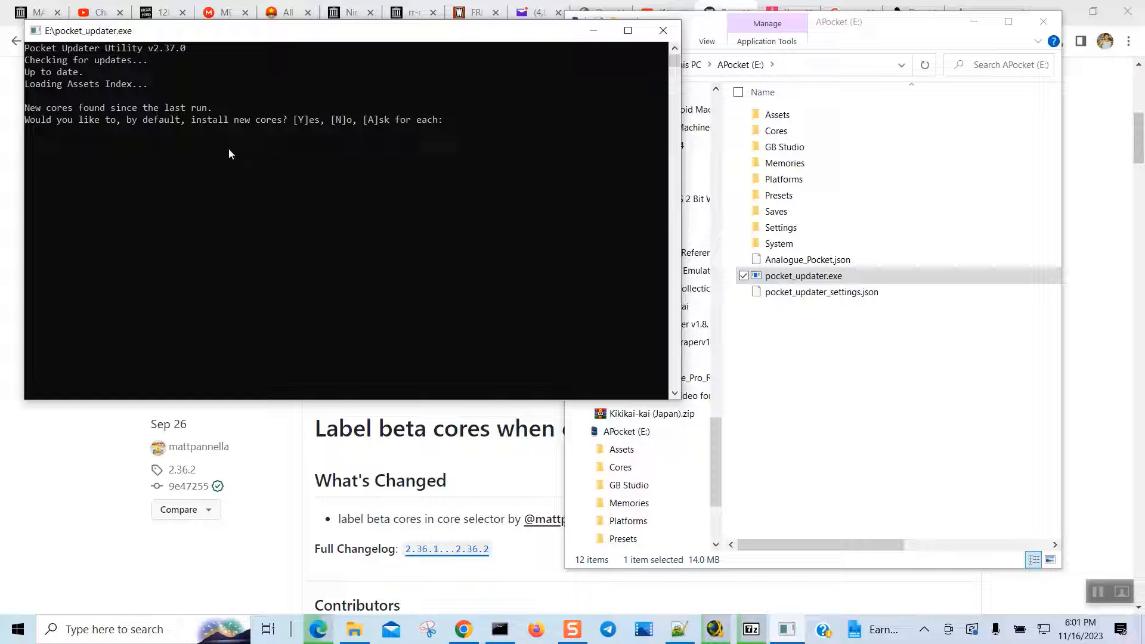
pyautogui.moveTo(279, 138)
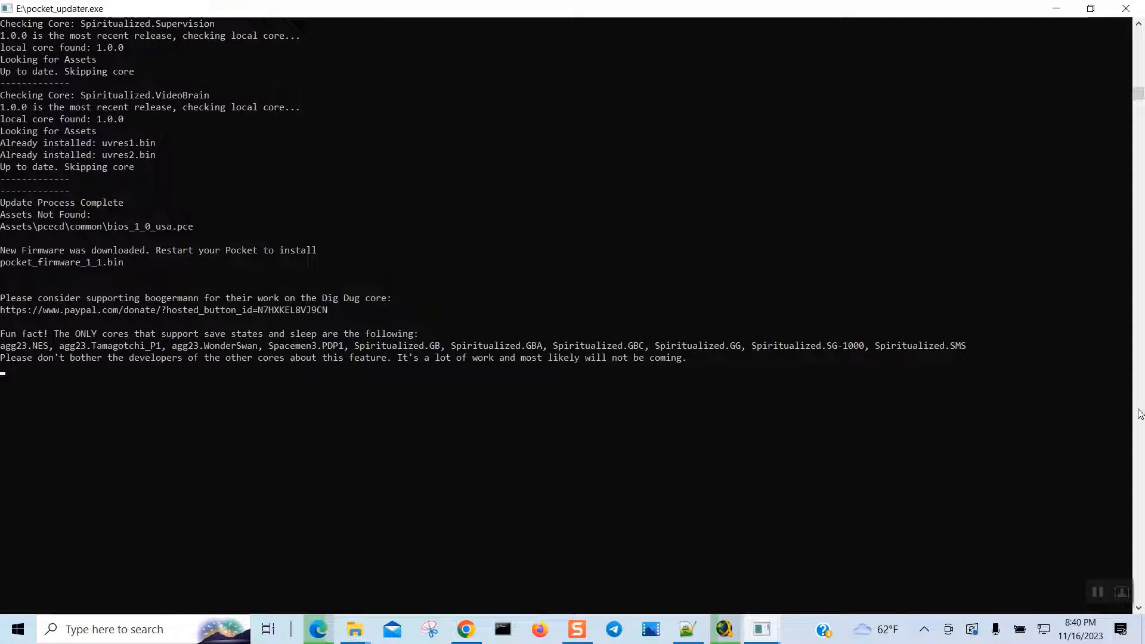
pyautogui.moveTo(1131, 8)
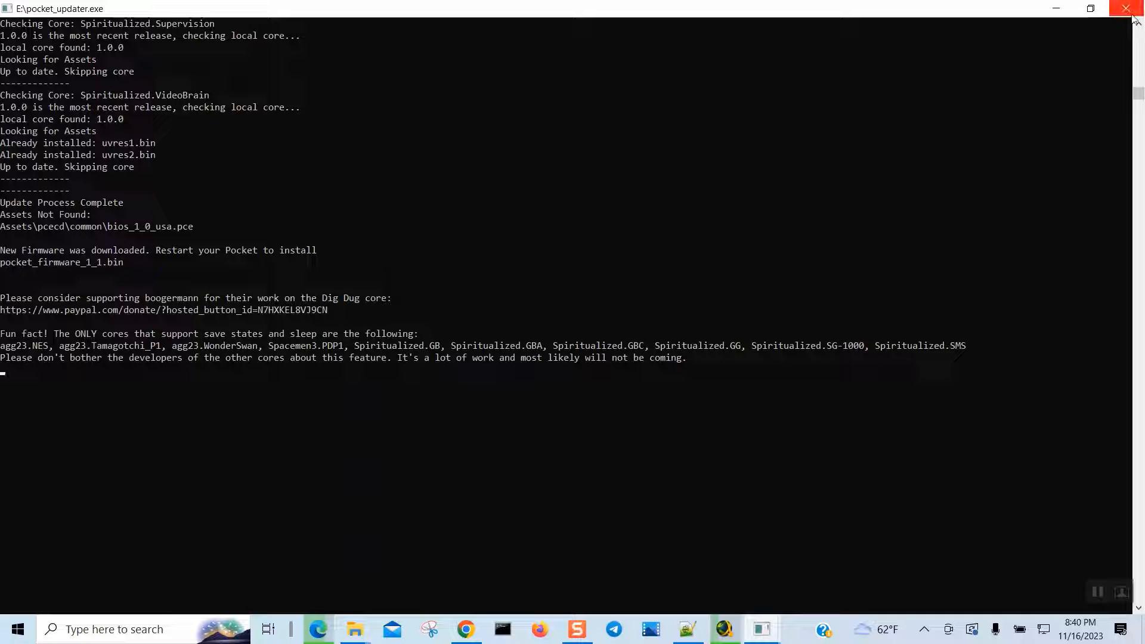